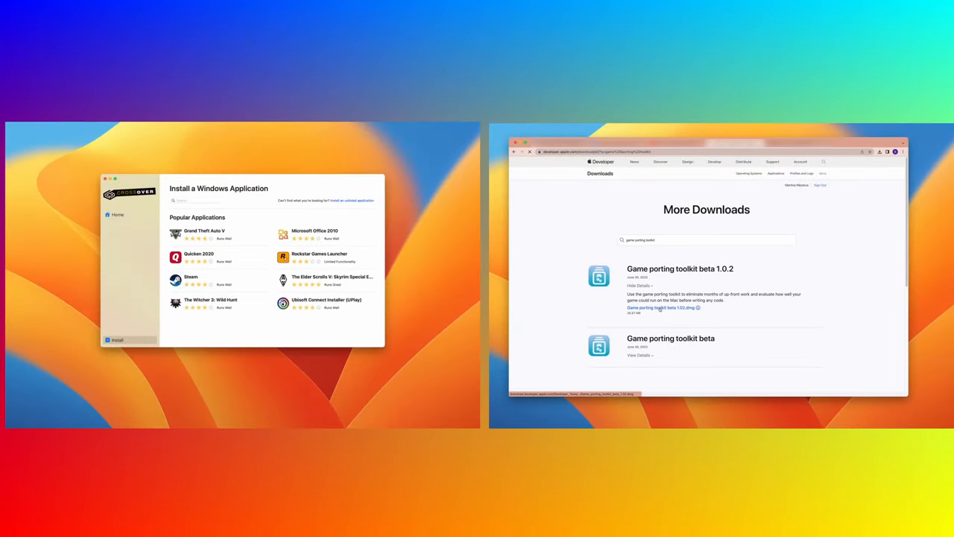
Start the Sonoma beta InstallAssistant.pkg download and check its progress (about 0.2 of 12.1 GB).
{"action": "left_click", "coordinate": [191, 279]}
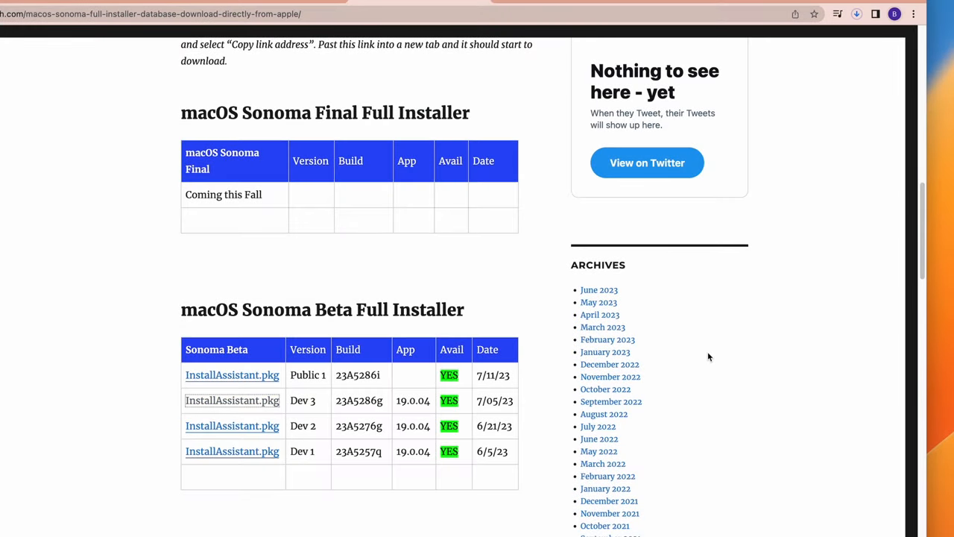
{"action": "scroll", "scroll_direction": "up", "scroll_amount": 3}
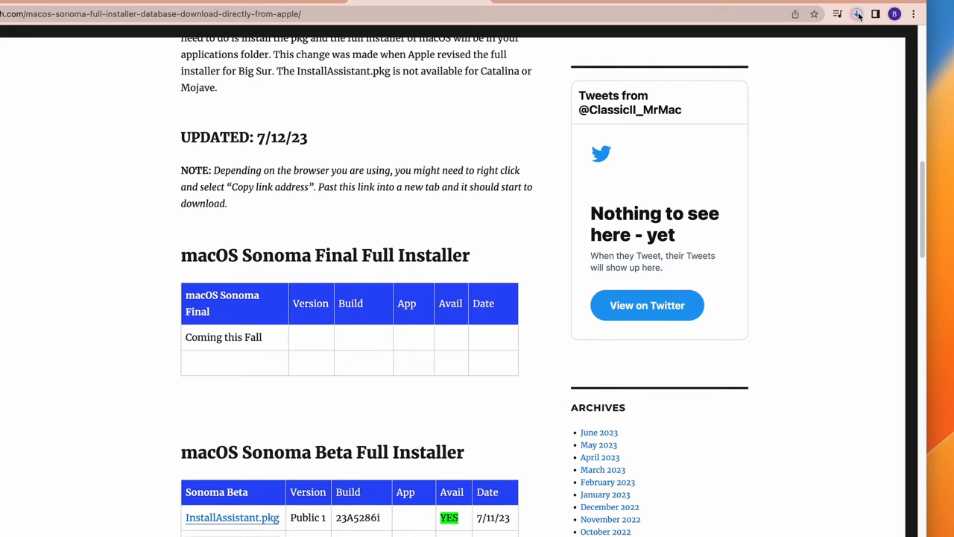
{"action": "left_click", "coordinate": [857, 14]}
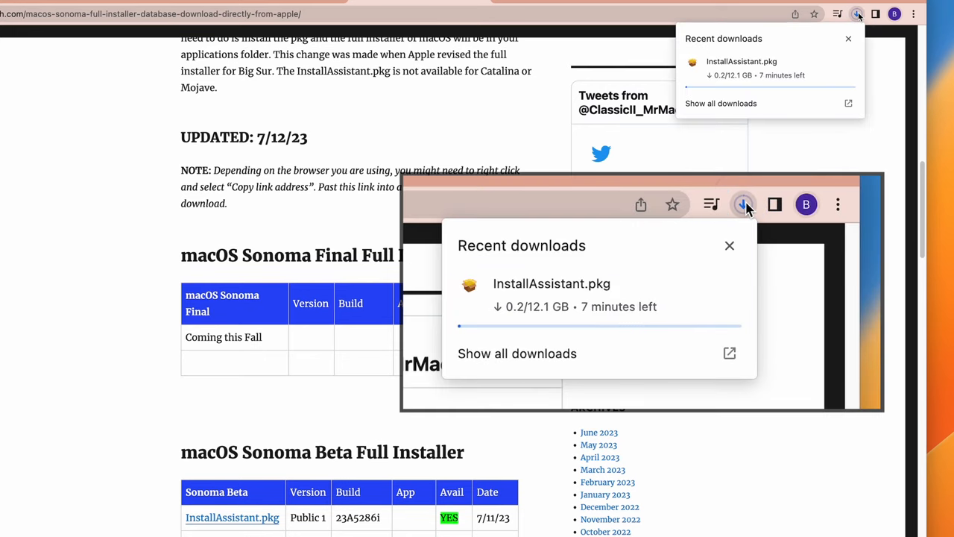
{"action": "left_click", "coordinate": [234, 9]}
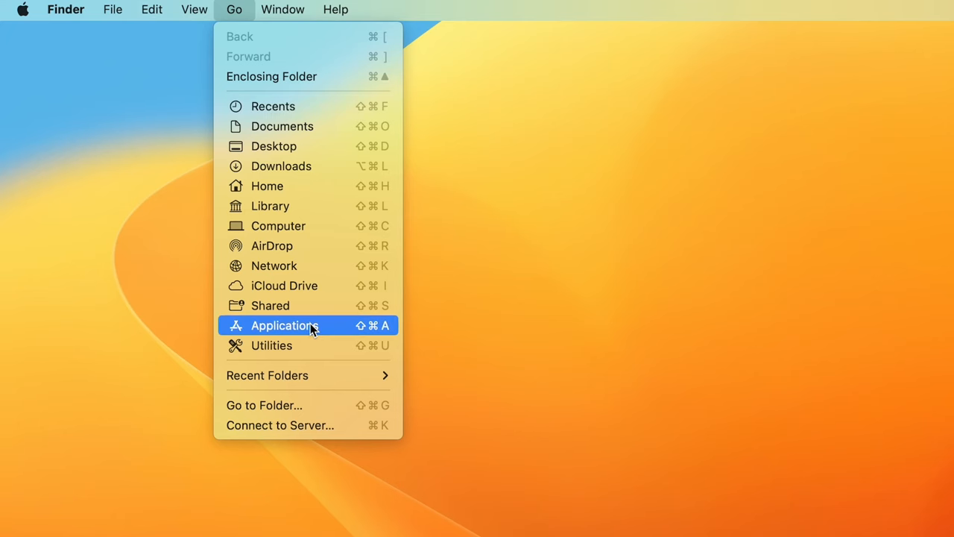
Launch Disk Utility from Utilities and add an APFS volume named Sonoma to Macintosh HD.
{"action": "left_click", "coordinate": [271, 345]}
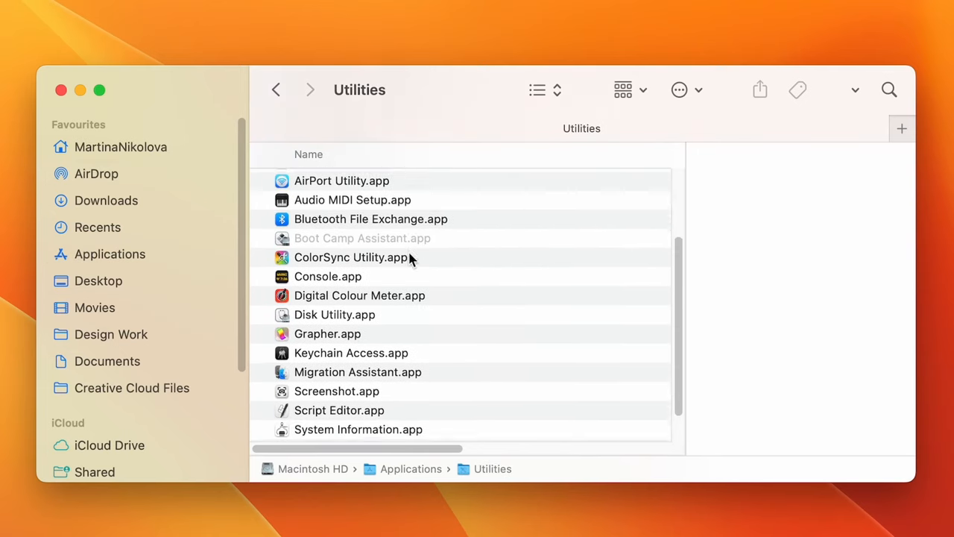
{"action": "double_click", "coordinate": [335, 314]}
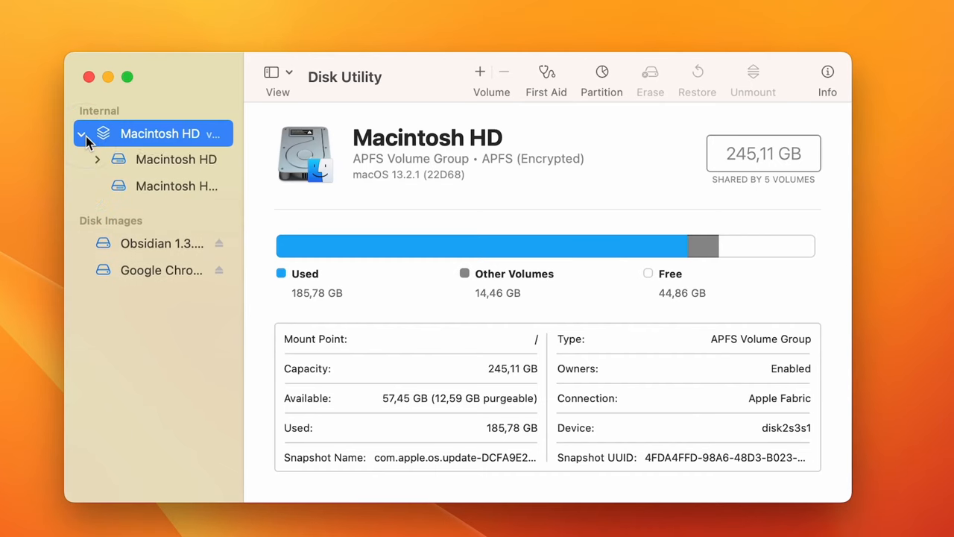
{"action": "left_click", "coordinate": [178, 160]}
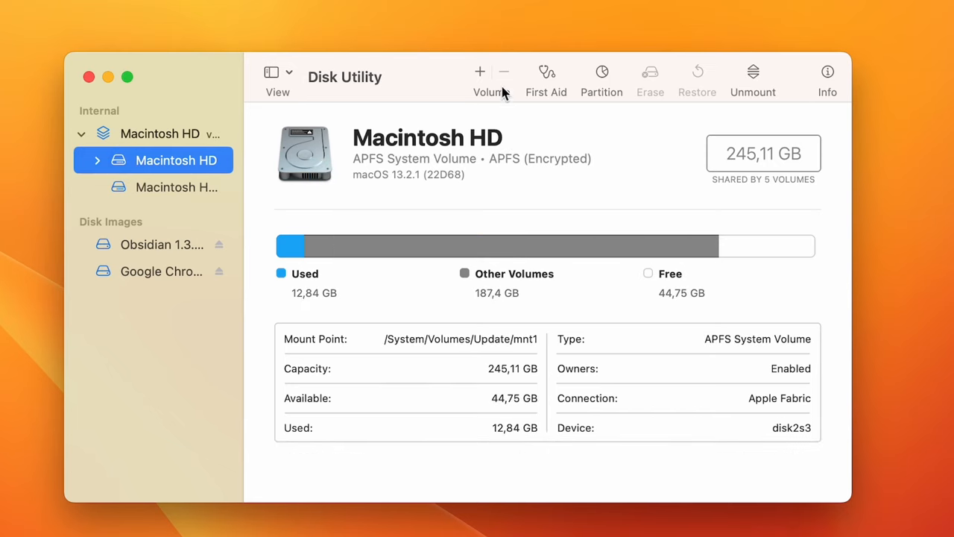
{"action": "left_click", "coordinate": [480, 72]}
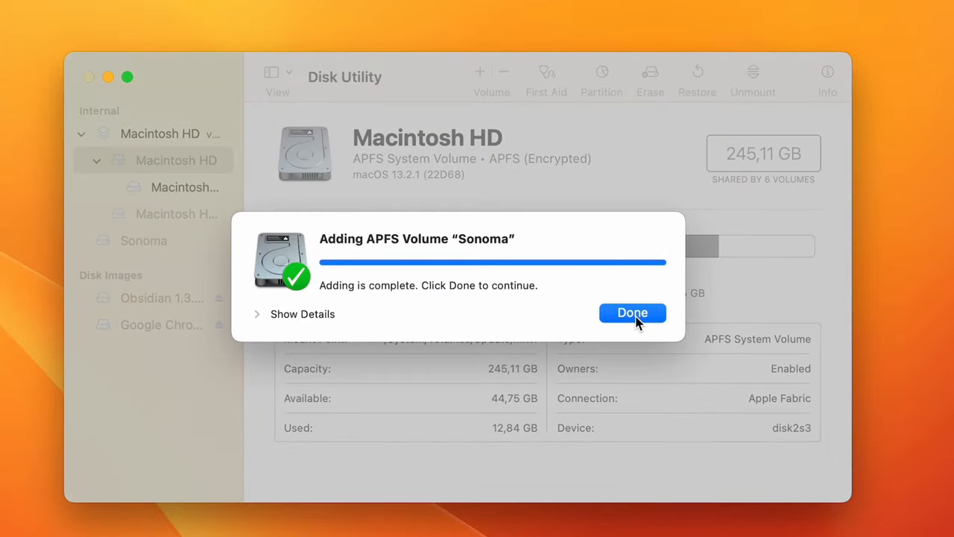
{"action": "left_click", "coordinate": [632, 312]}
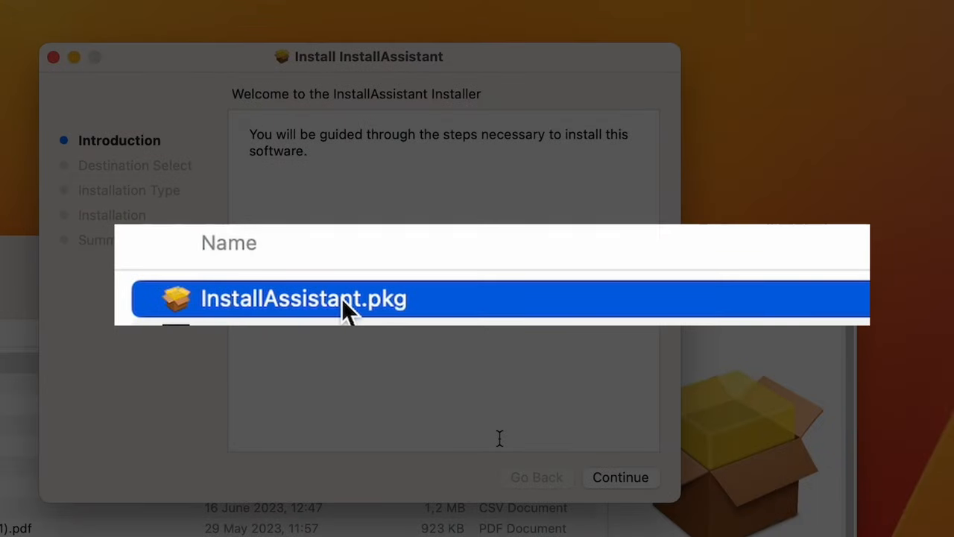
Run the InstallAssistant package installer with the Sonoma volume as install destination.
{"action": "left_click", "coordinate": [620, 477]}
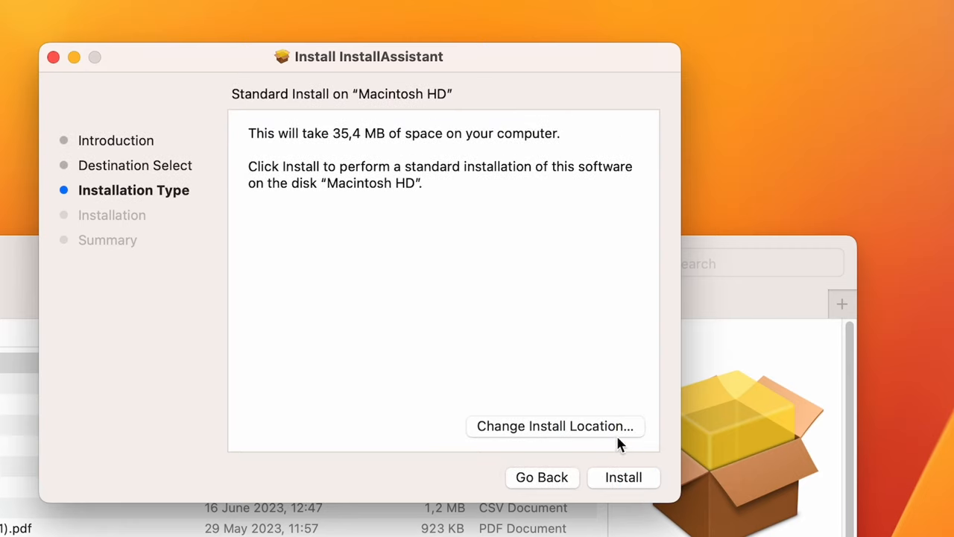
{"action": "left_click", "coordinate": [555, 426]}
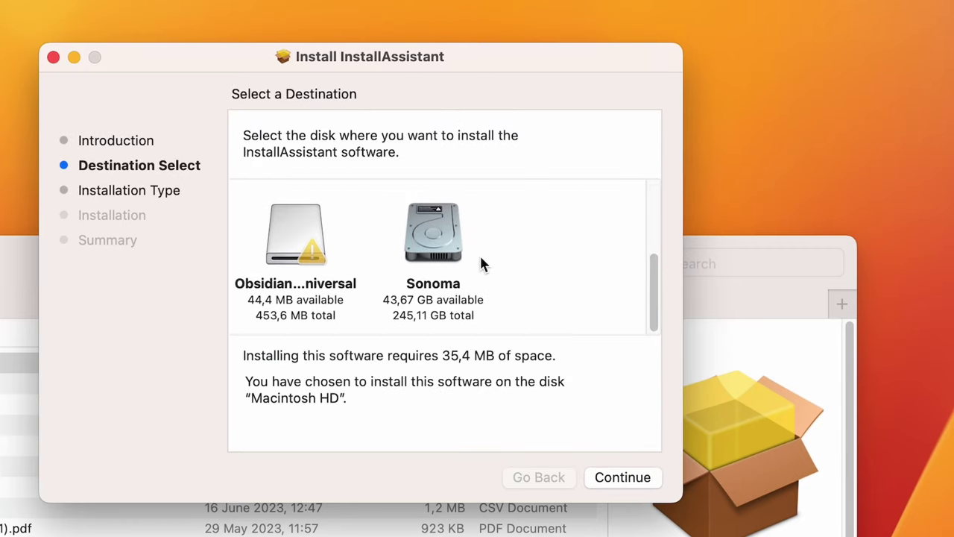
{"action": "left_click", "coordinate": [623, 477]}
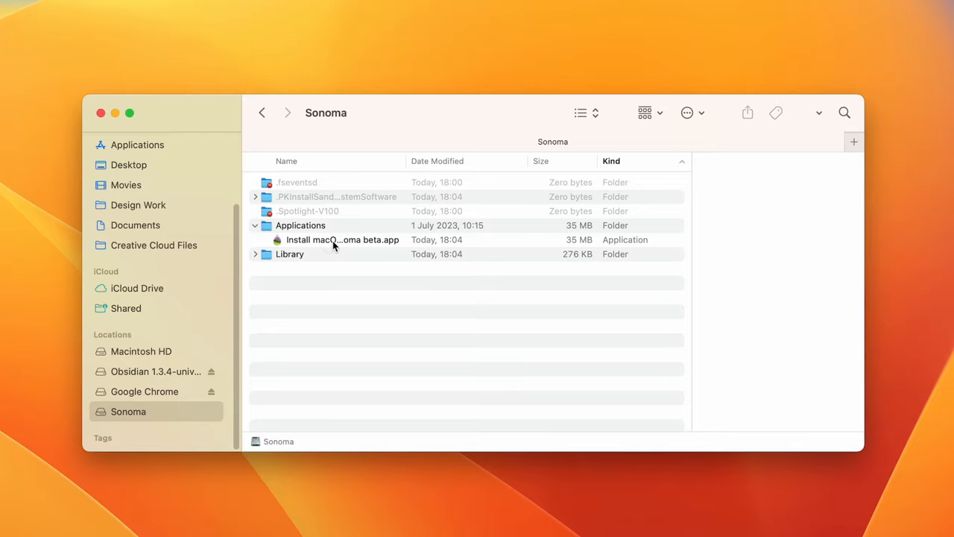
Launch Install macOS Sonoma beta, agree to the licence, and choose the Sonoma disk.
{"action": "double_click", "coordinate": [342, 239]}
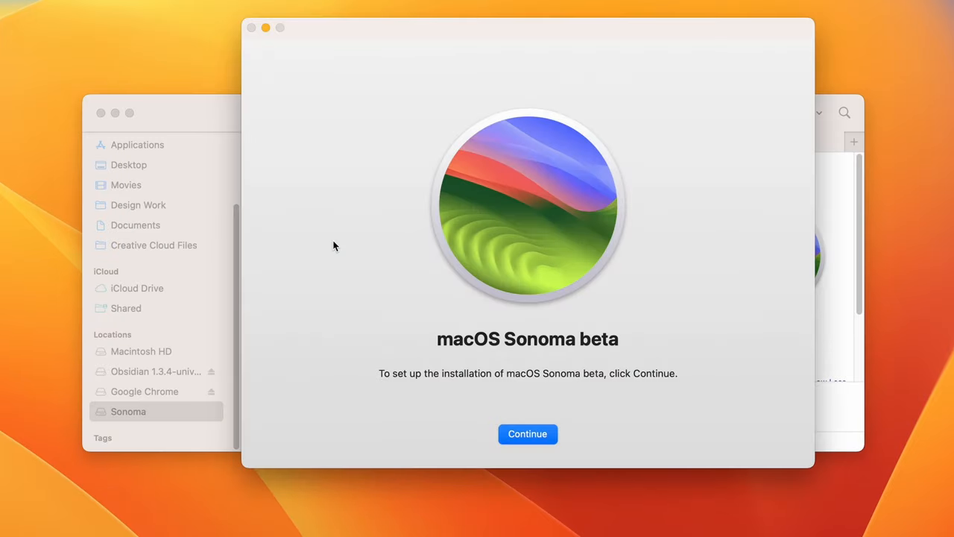
{"action": "left_click", "coordinate": [527, 433]}
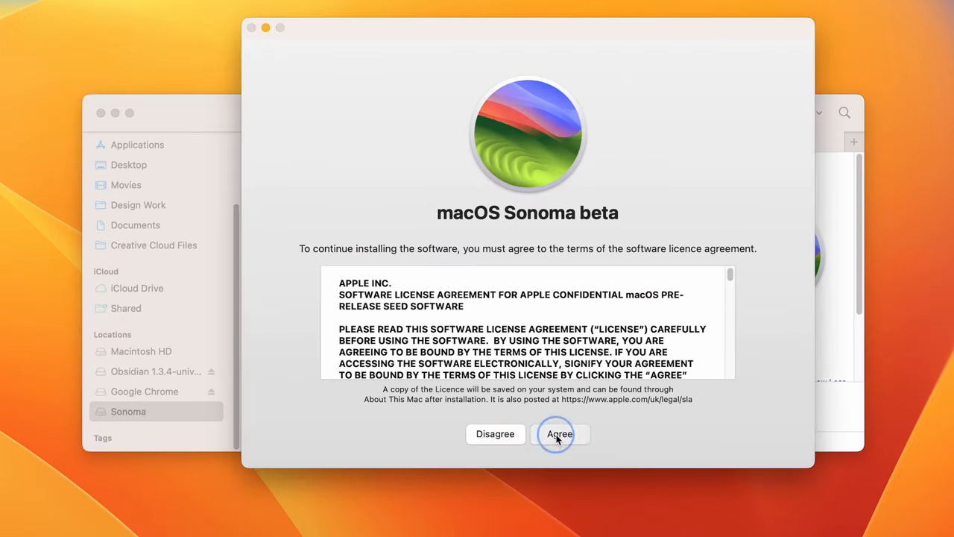
{"action": "left_click", "coordinate": [559, 434]}
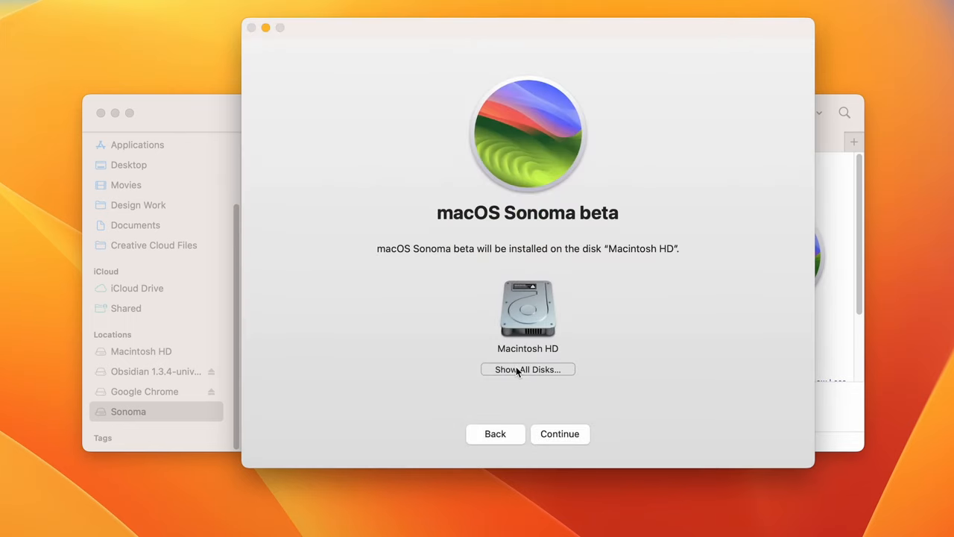
{"action": "left_click", "coordinate": [527, 369]}
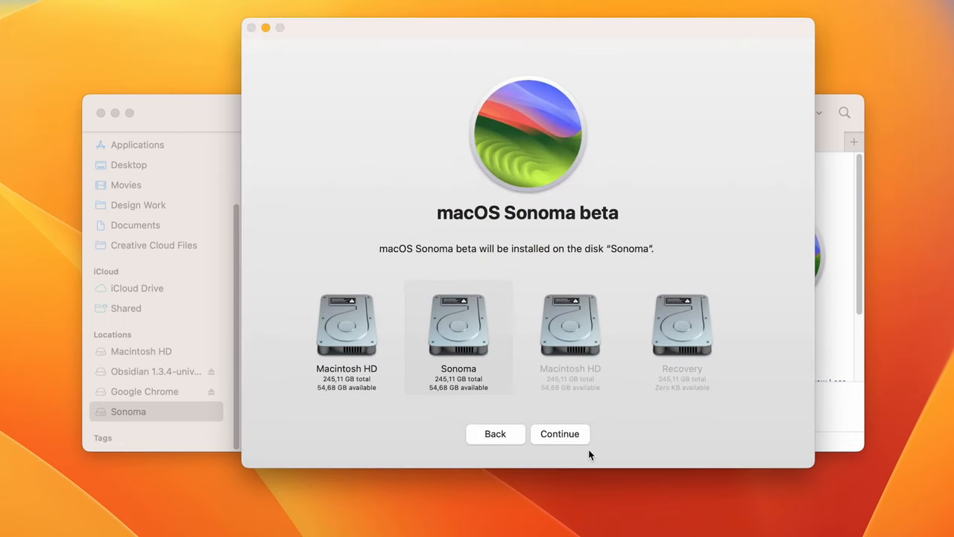
{"action": "left_click", "coordinate": [560, 434]}
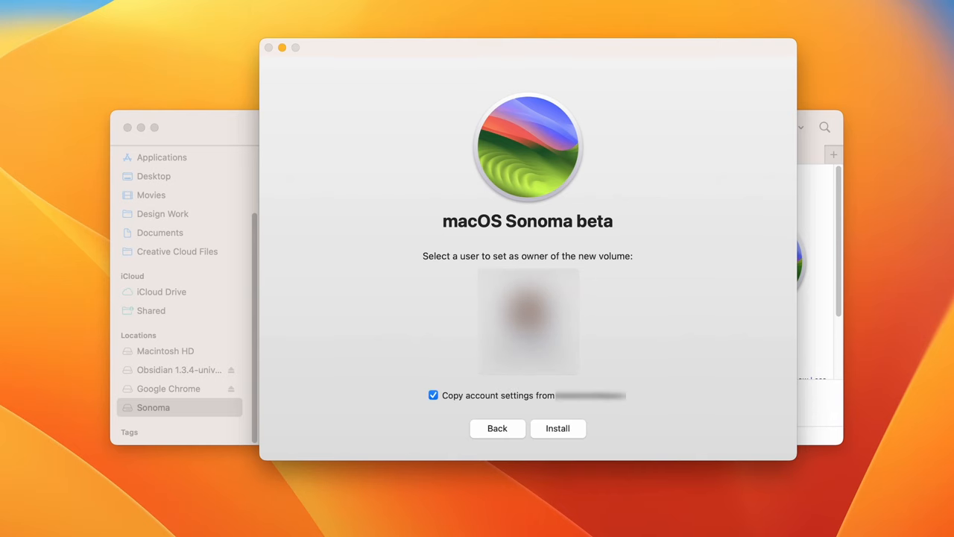
{"action": "left_click", "coordinate": [558, 428]}
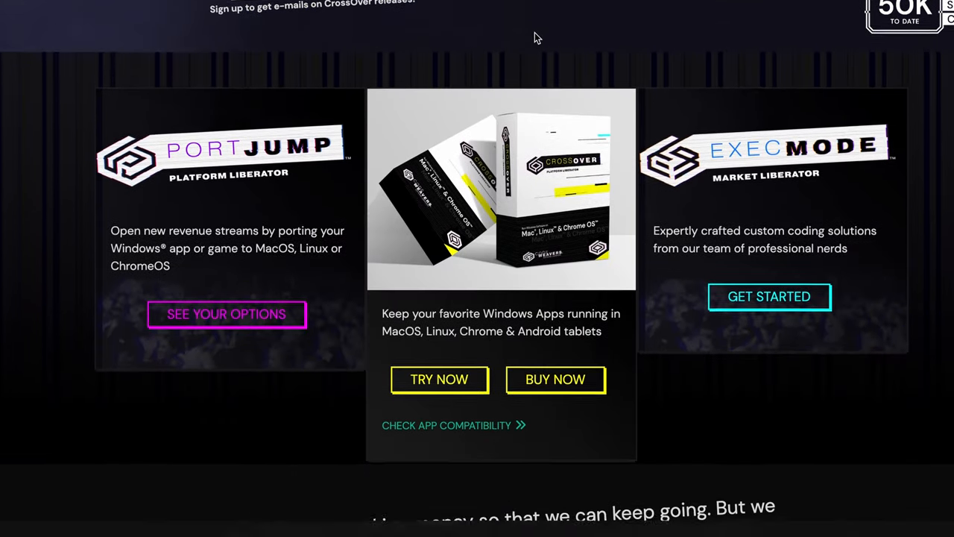
Save crossover-22.1.1.zip from the trial form and launch CrossOver in trial mode.
{"action": "scroll", "scroll_direction": "down", "scroll_amount": 3}
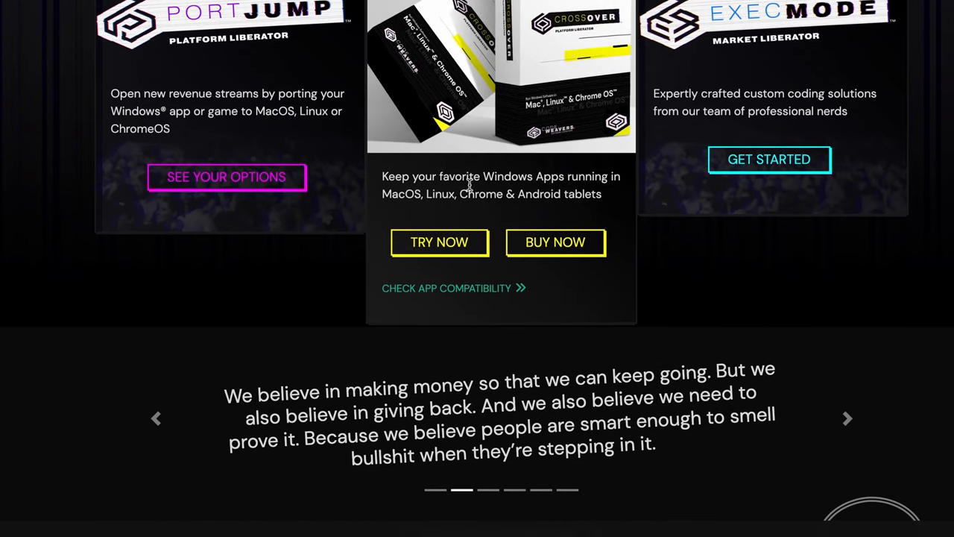
{"action": "left_click", "coordinate": [439, 242]}
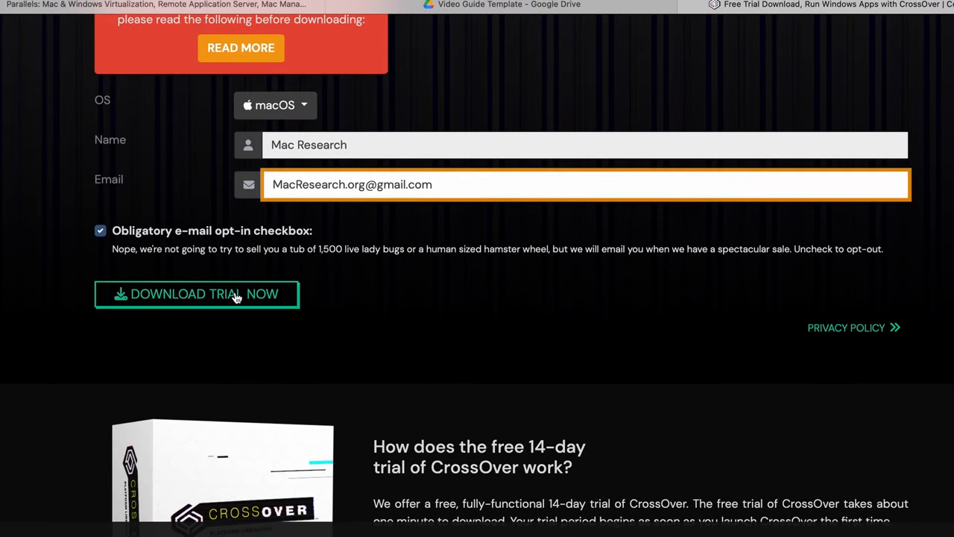
{"action": "left_click", "coordinate": [197, 293]}
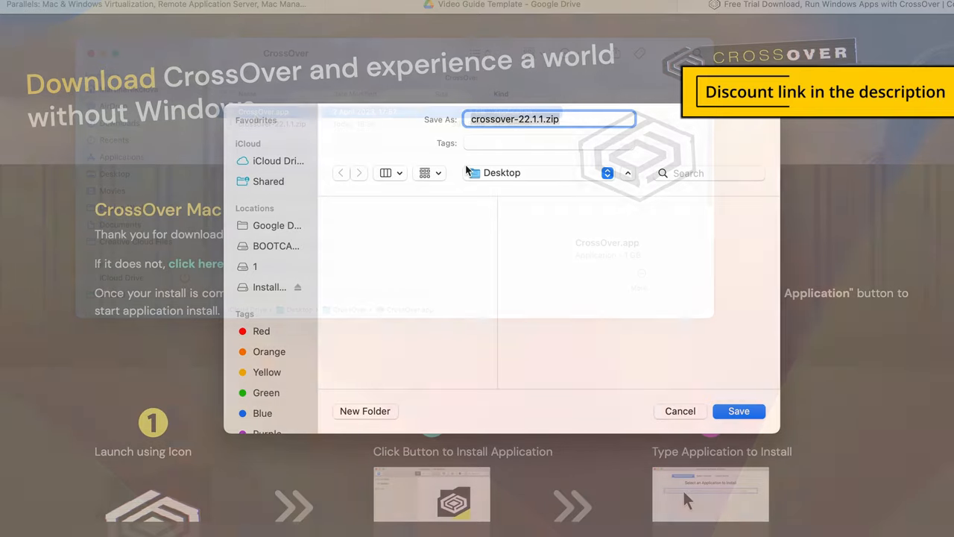
{"action": "left_click", "coordinate": [738, 410]}
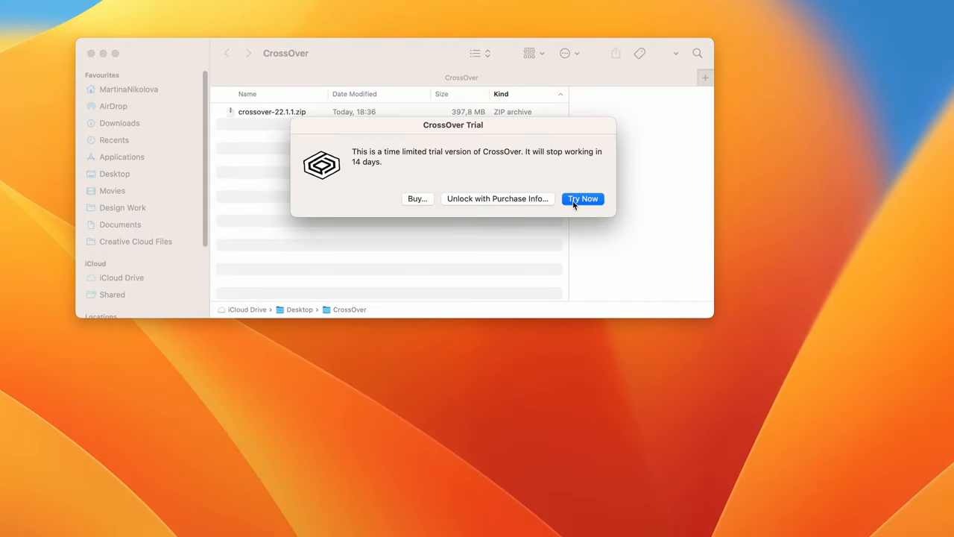
{"action": "left_click", "coordinate": [583, 199]}
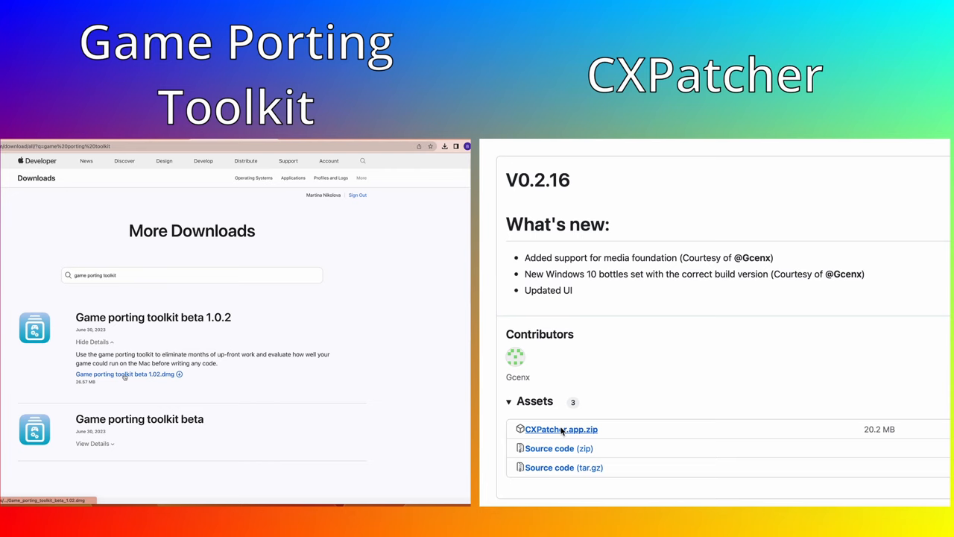
Save the CXPatcher.app.zip release asset into Downloads.
{"action": "left_click", "coordinate": [560, 429]}
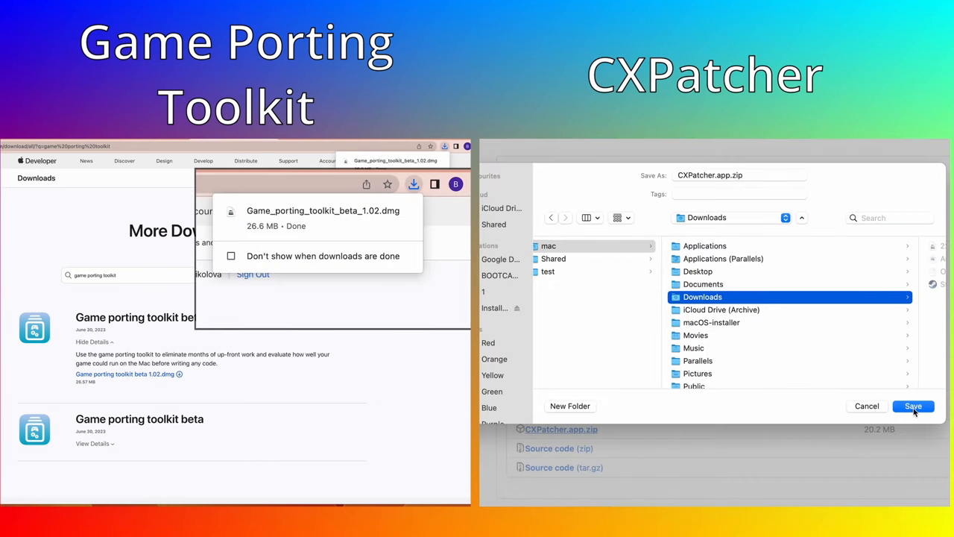
{"action": "left_click", "coordinate": [912, 405]}
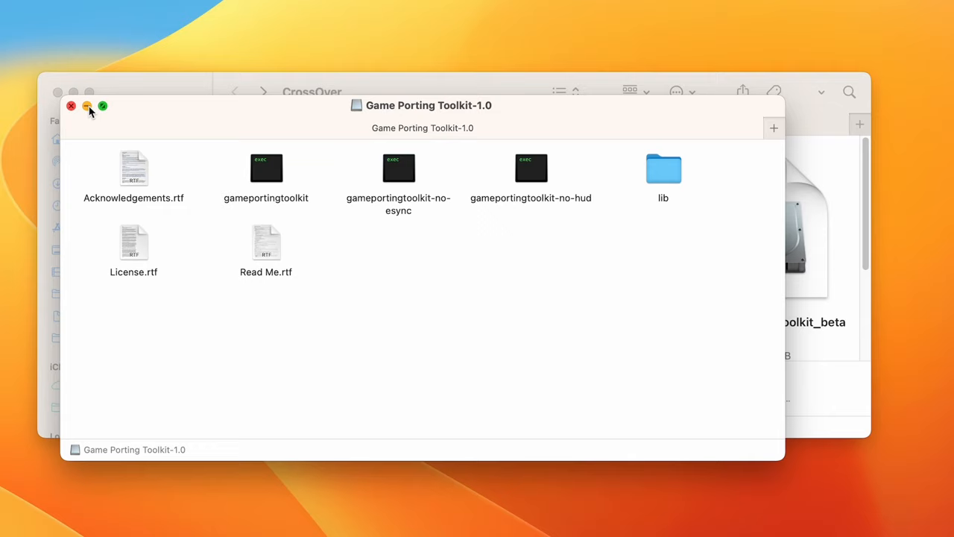
Close the toolkit window, move CXPatcher.app off iCloud Drive, and launch CXPatcher.
{"action": "left_click", "coordinate": [71, 105]}
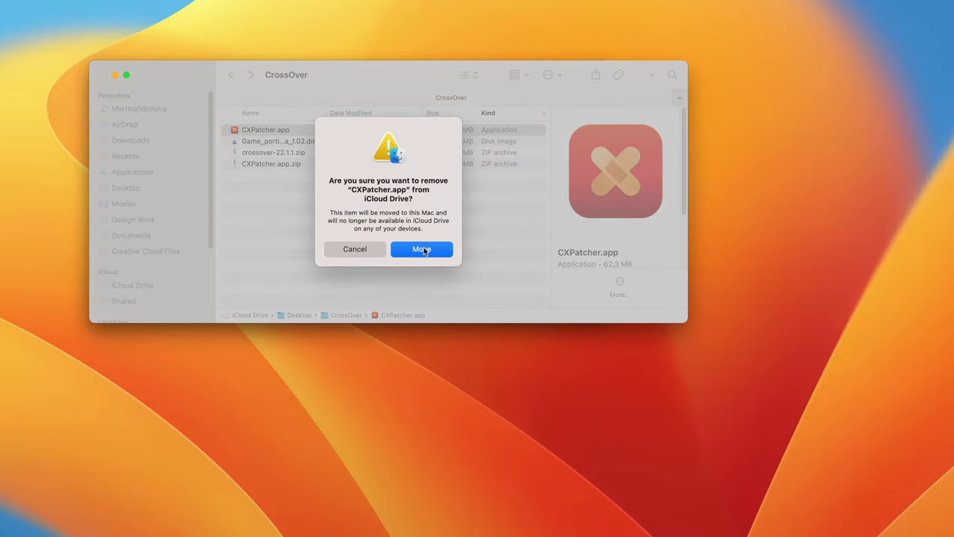
{"action": "left_click", "coordinate": [421, 249]}
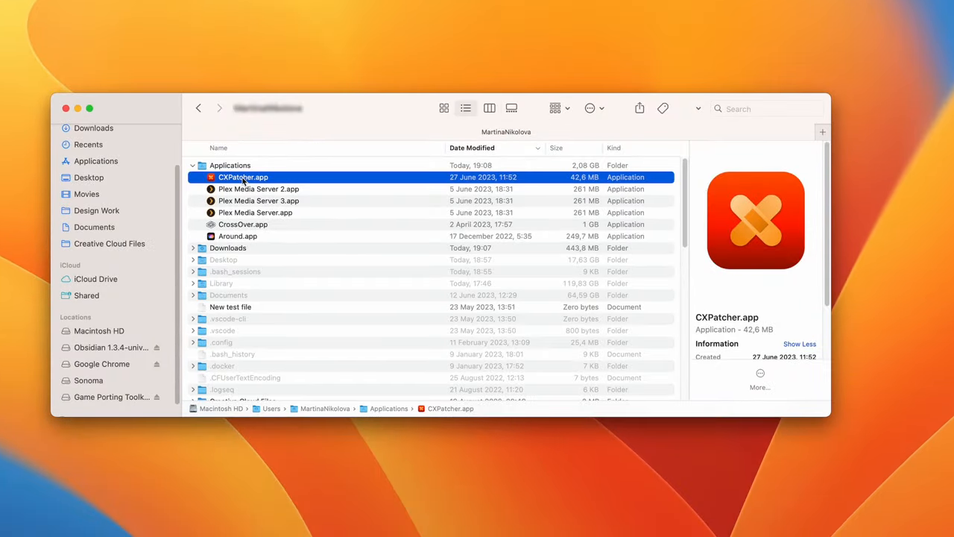
{"action": "double_click", "coordinate": [243, 176]}
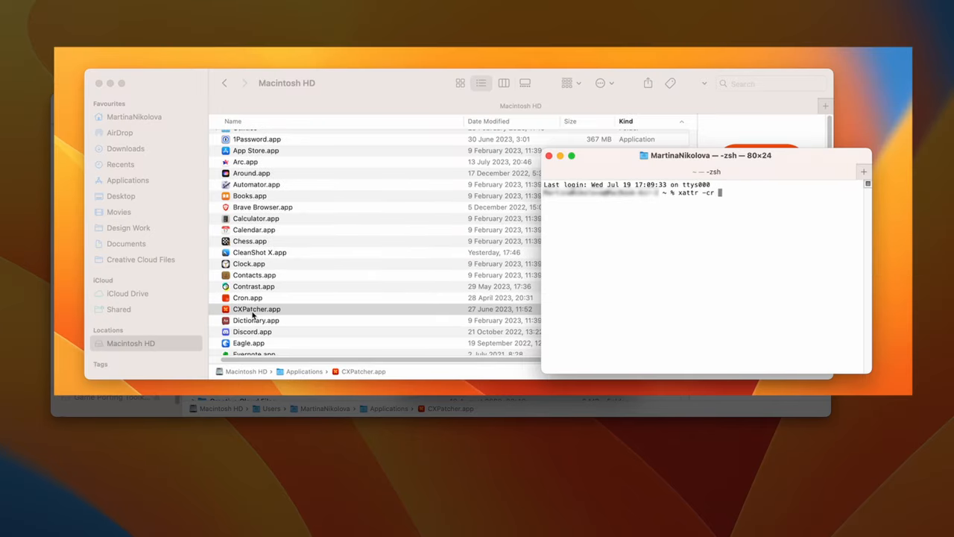
{"action": "key", "text": "Return"}
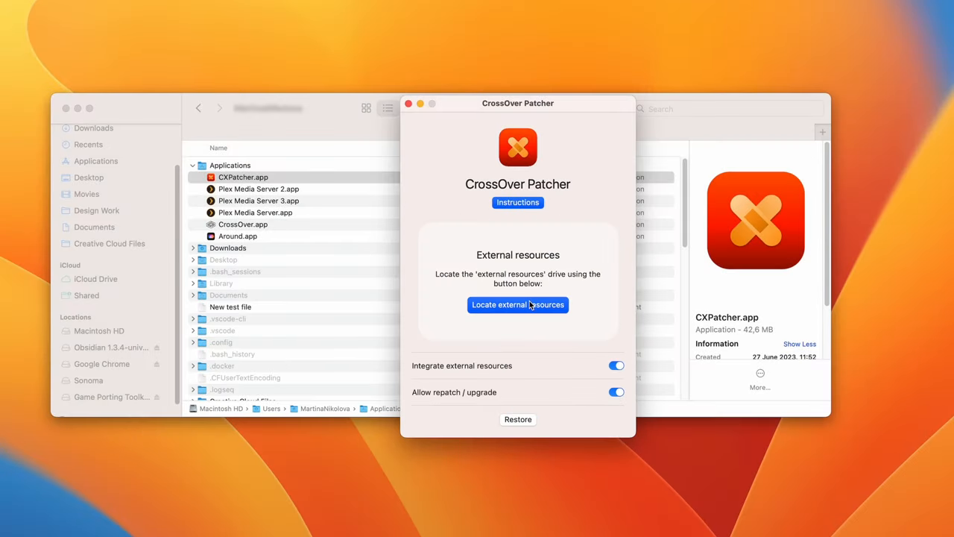
Point CrossOver Patcher at the Game Porting Toolkit-1.0 volume to patch CrossOver.app.
{"action": "left_click", "coordinate": [517, 305]}
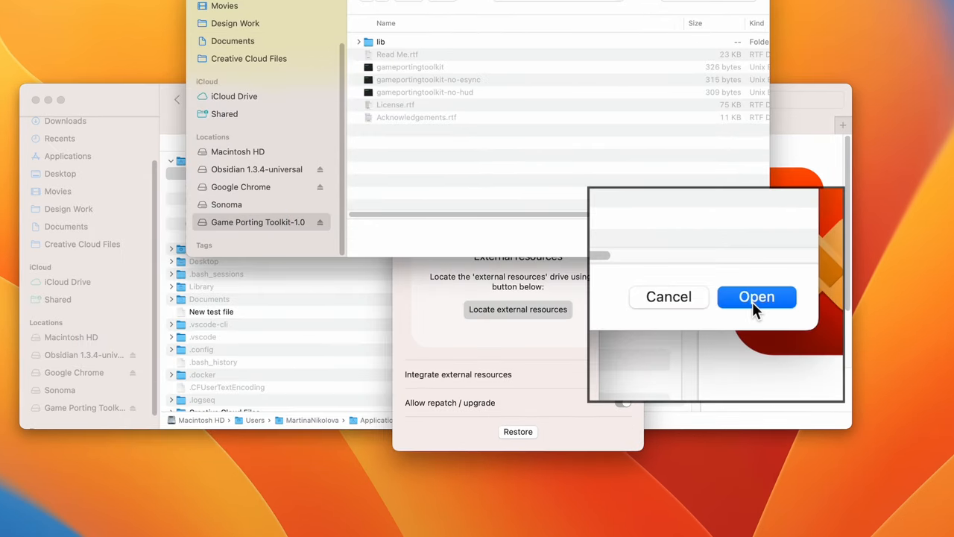
{"action": "left_click", "coordinate": [756, 297]}
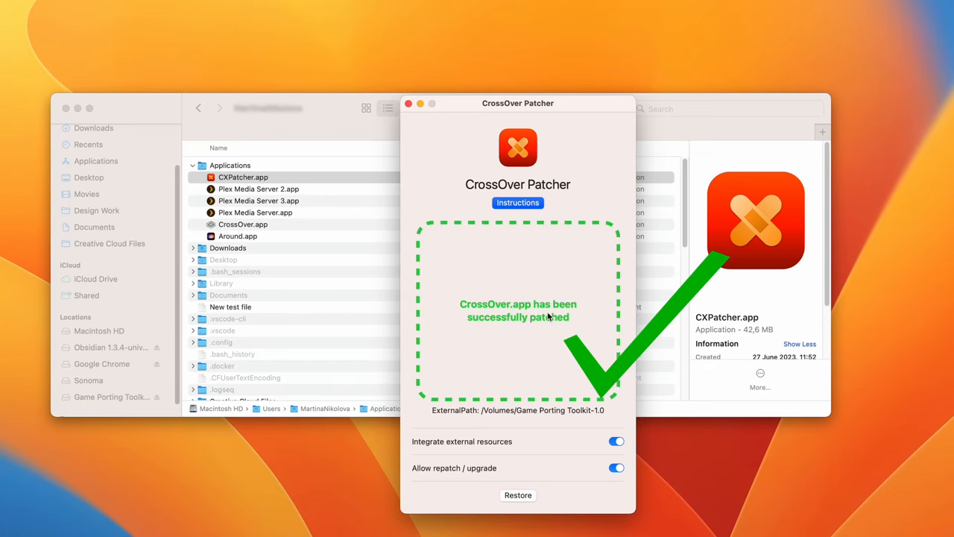
{"action": "mouse_move", "coordinate": [550, 329]}
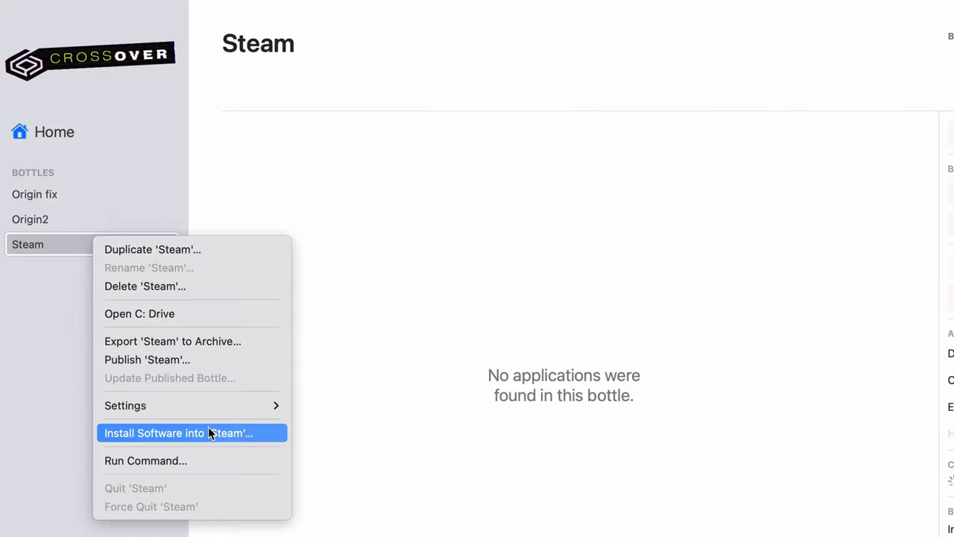
Install Steam into CrossOver's Steam bottle via Install Software into 'Steam'.
{"action": "left_click", "coordinate": [175, 433]}
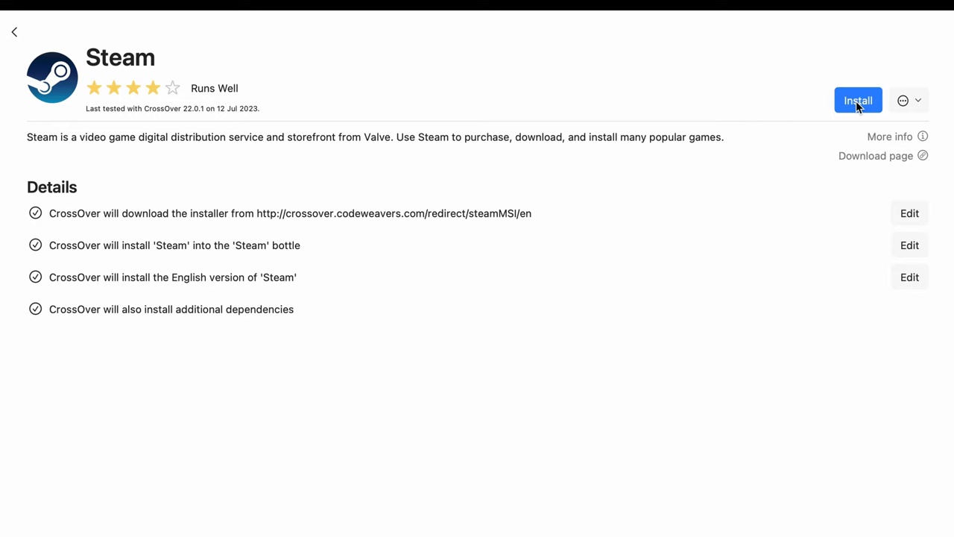
{"action": "left_click", "coordinate": [858, 100]}
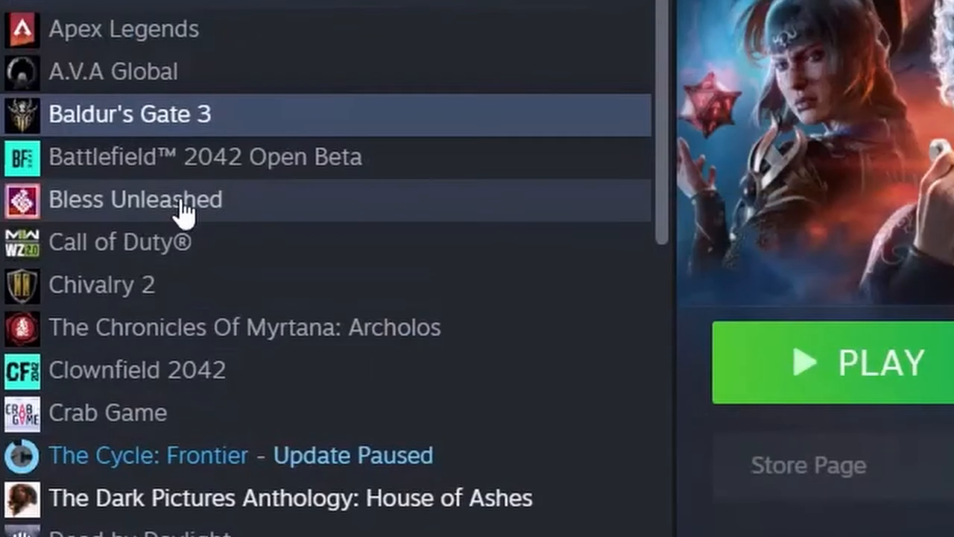
Open Baldur's Gate 3's local files from Steam and run the bg3_dx11 executable.
{"action": "right_click", "coordinate": [129, 114]}
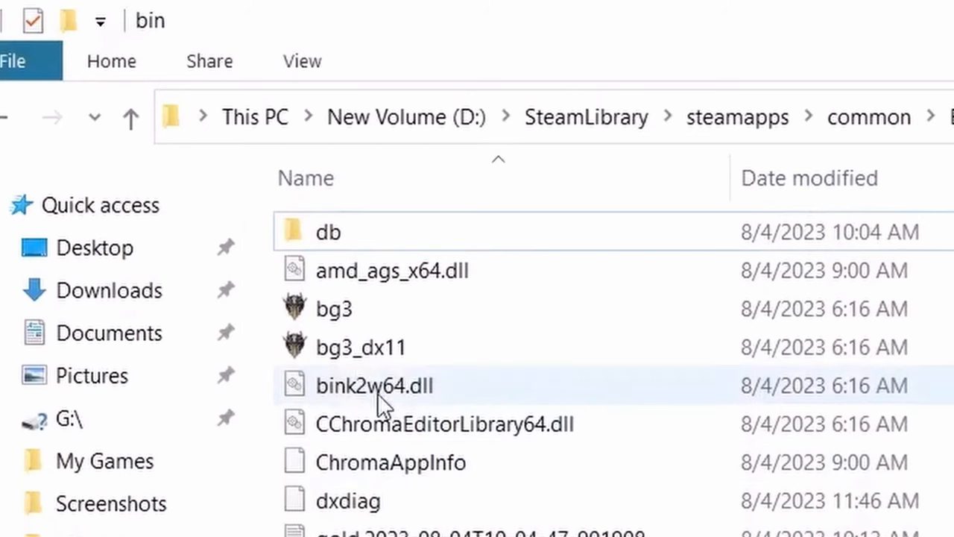
{"action": "left_click", "coordinate": [362, 346]}
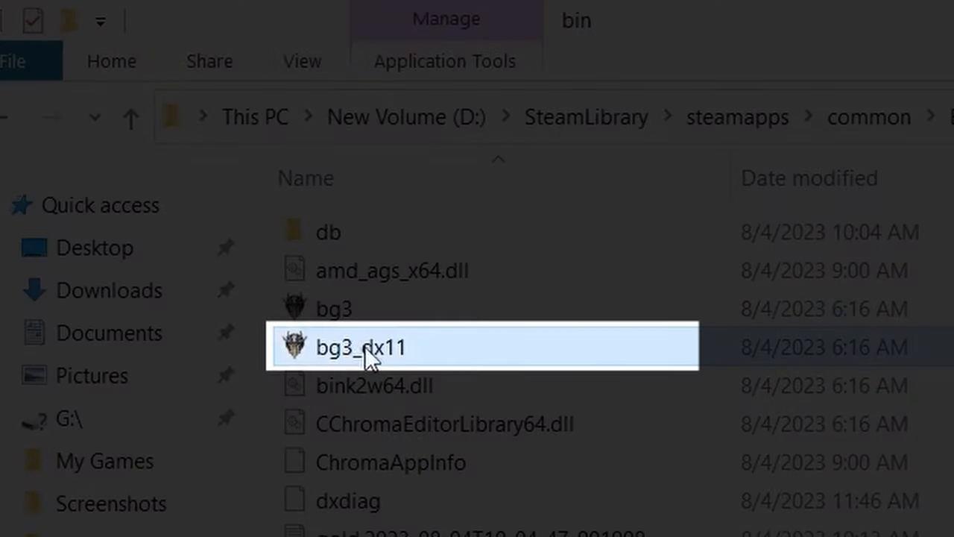
{"action": "double_click", "coordinate": [362, 346]}
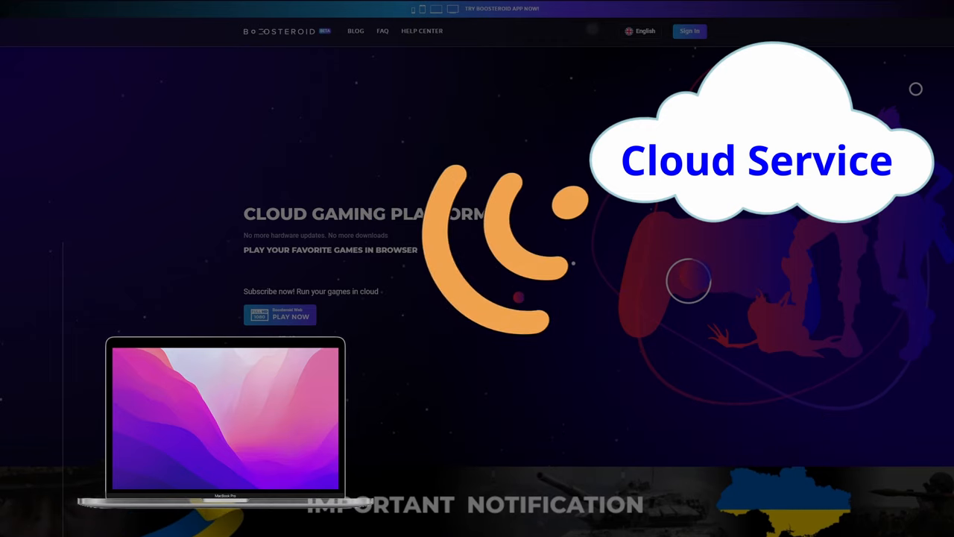
Scroll down the Boosteroid homepage until the Top Games catalogue is visible.
{"action": "scroll", "scroll_direction": "down", "scroll_amount": 3}
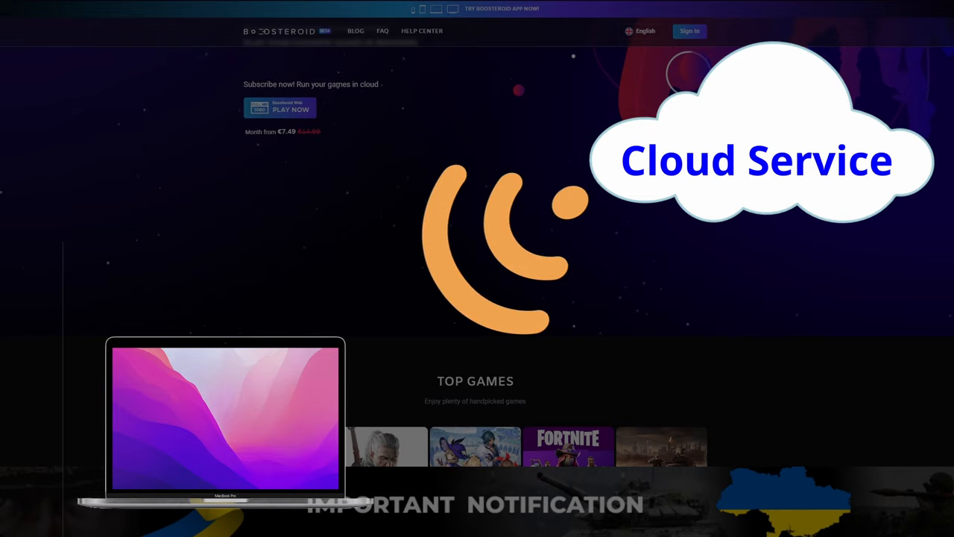
{"action": "scroll", "scroll_direction": "down", "scroll_amount": 3}
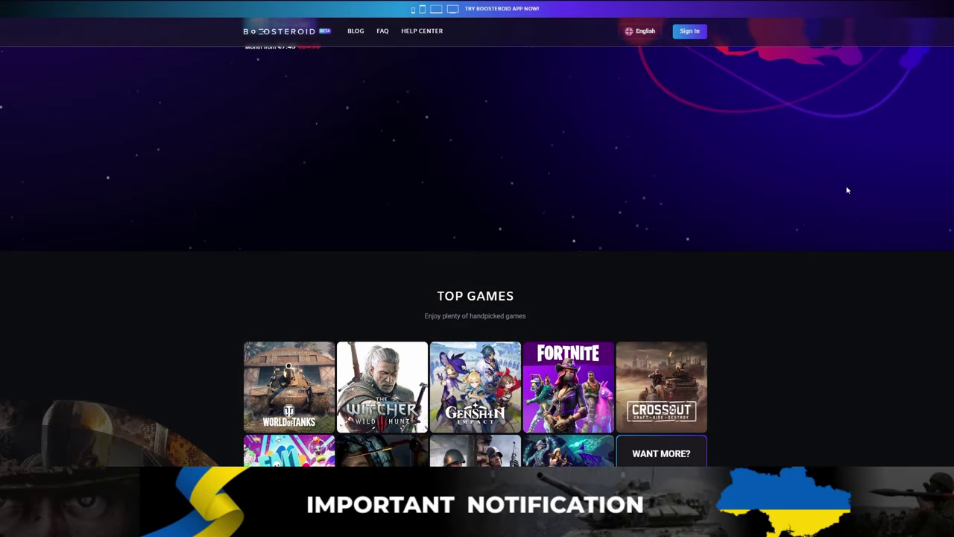
{"action": "scroll", "scroll_direction": "down", "scroll_amount": 3}
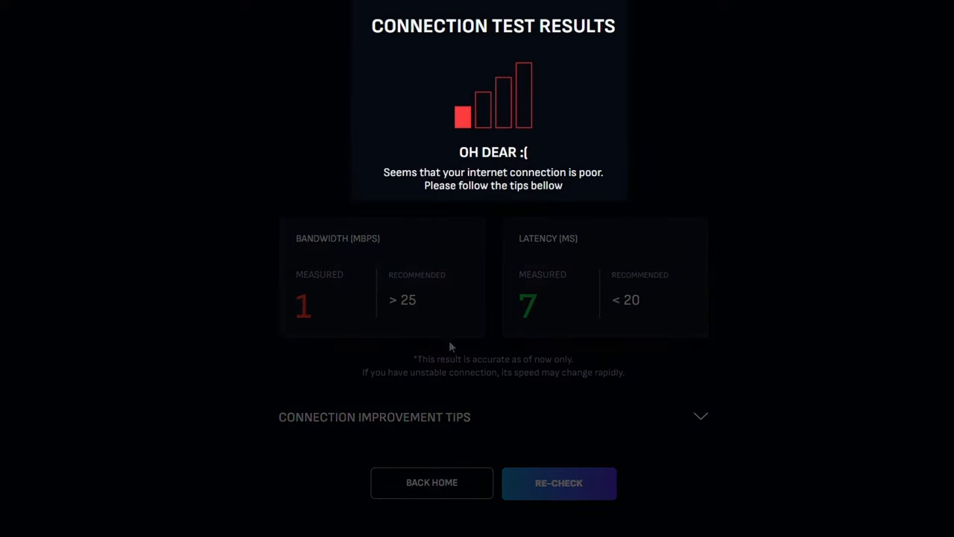
{"action": "mouse_move", "coordinate": [797, 366]}
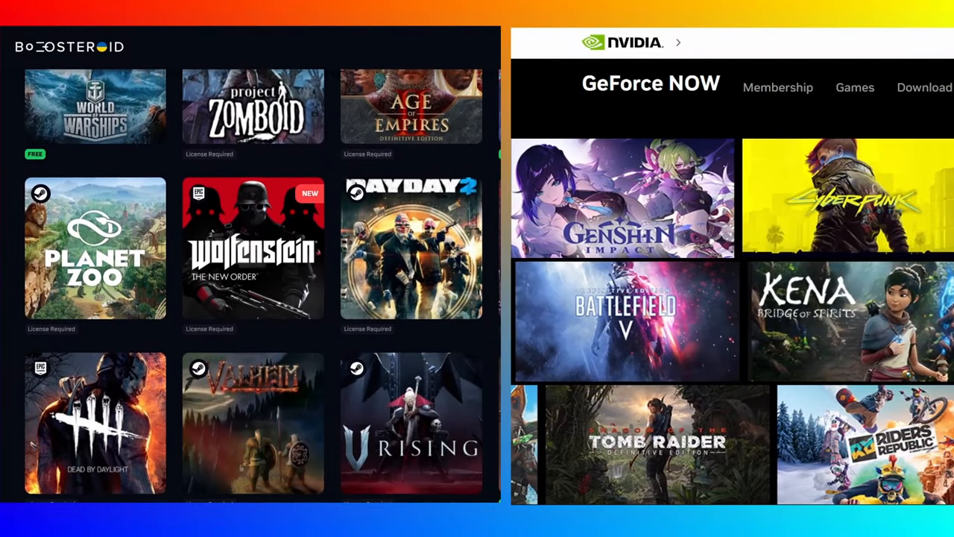
{"action": "scroll", "scroll_direction": "down", "scroll_amount": 3}
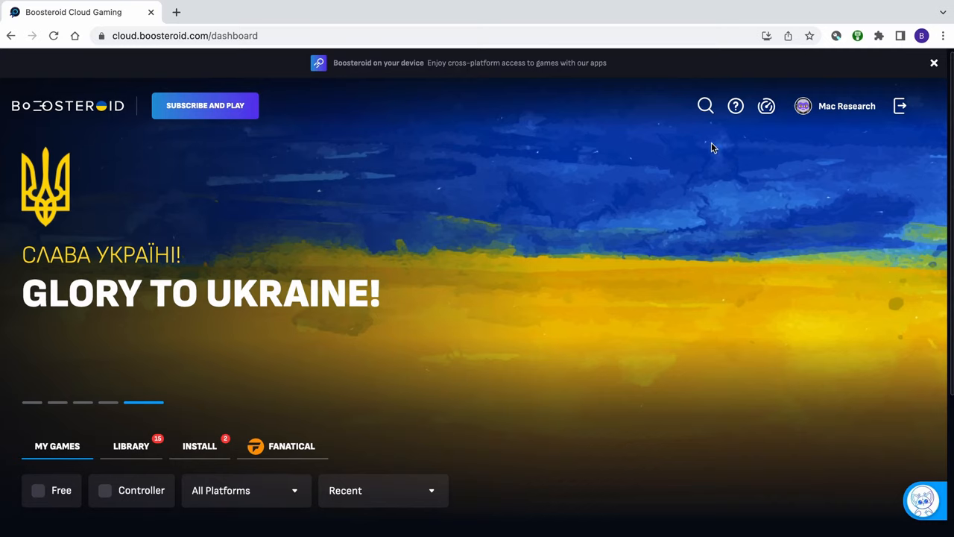
Run and re-check Boosteroid's connection test (44 Mbps, 43 ms latency), then return to the dashboard.
{"action": "left_click", "coordinate": [767, 105]}
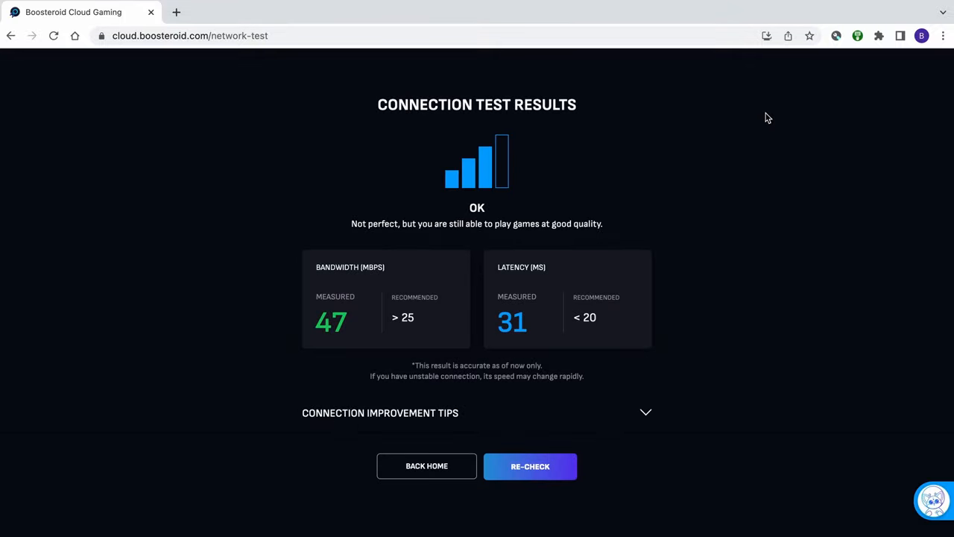
{"action": "left_click", "coordinate": [530, 466]}
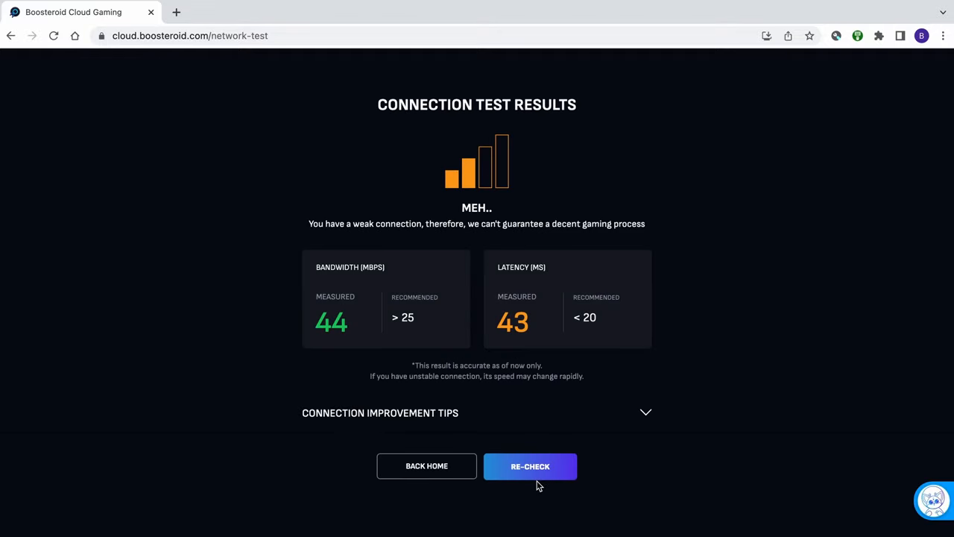
{"action": "left_click", "coordinate": [426, 466]}
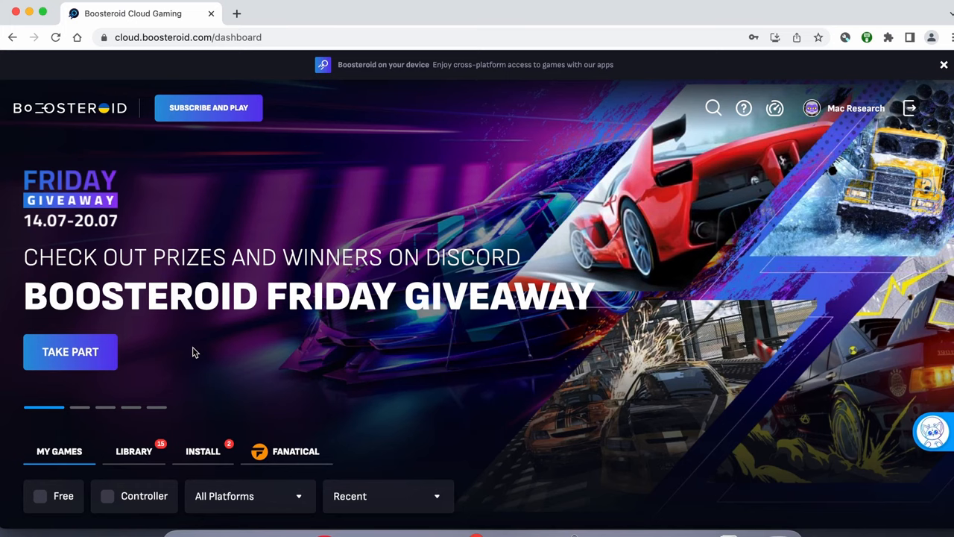
{"action": "mouse_move", "coordinate": [696, 133]}
{"action": "type", "text": "Baldur's"}
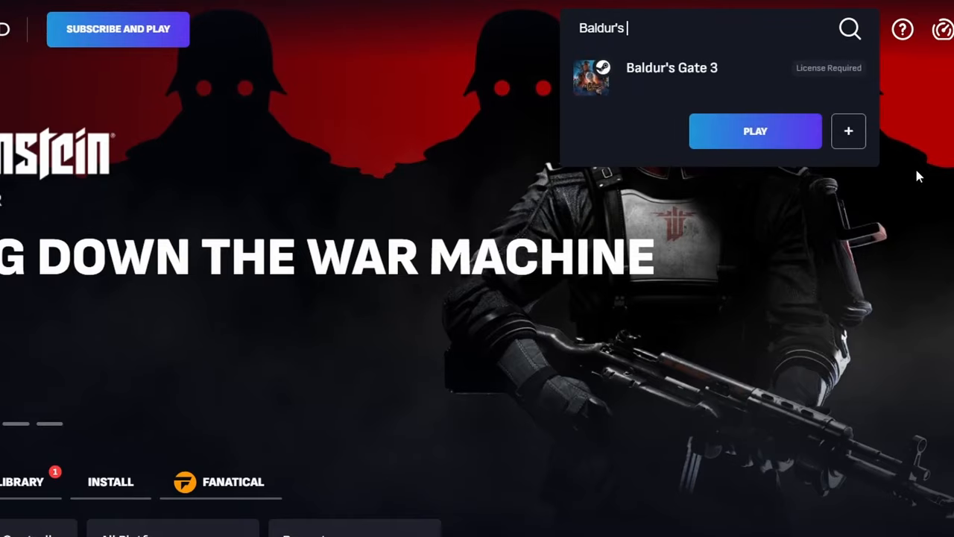
Search Boosteroid for Baldur's Gate 3, press PLAY, and accept the Before you start notice.
{"action": "type", "text": "Gate 3"}
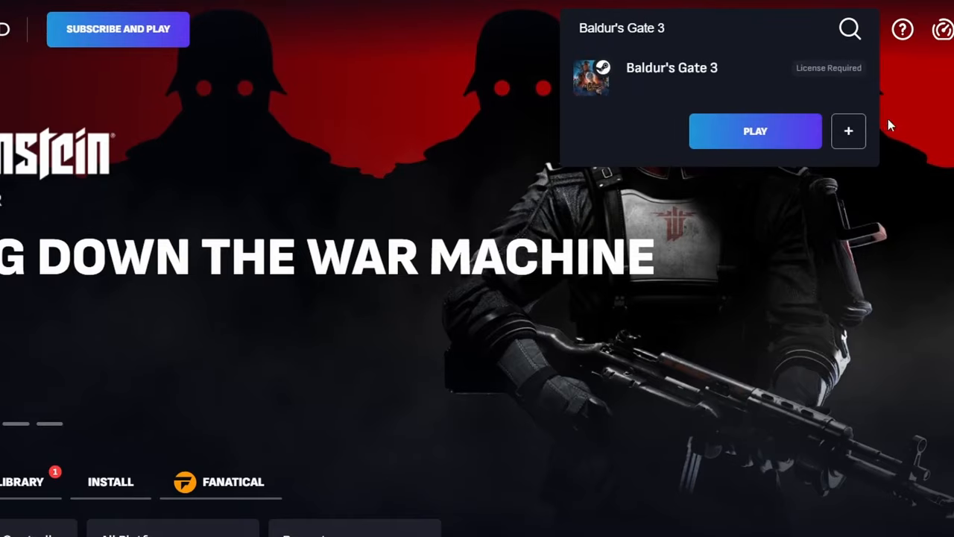
{"action": "left_click", "coordinate": [754, 132]}
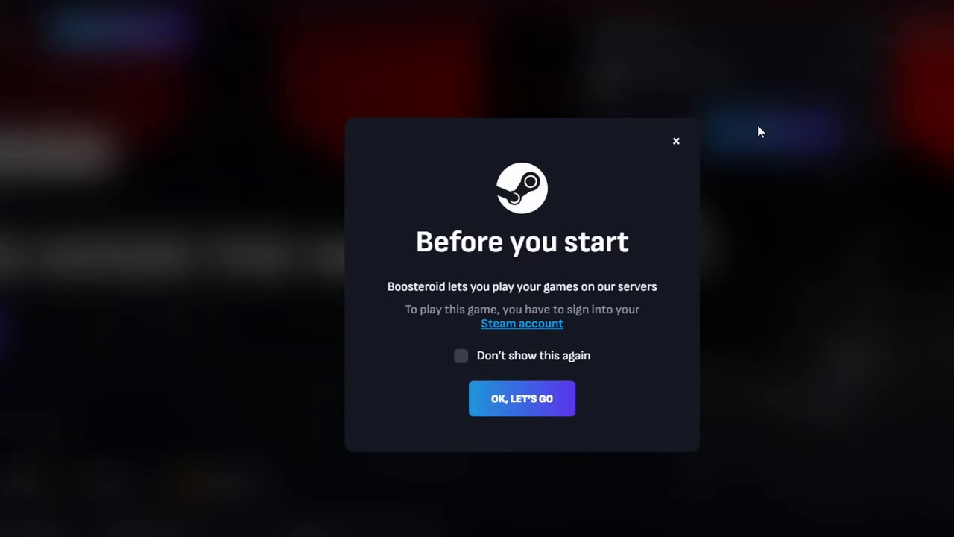
{"action": "left_click", "coordinate": [522, 398]}
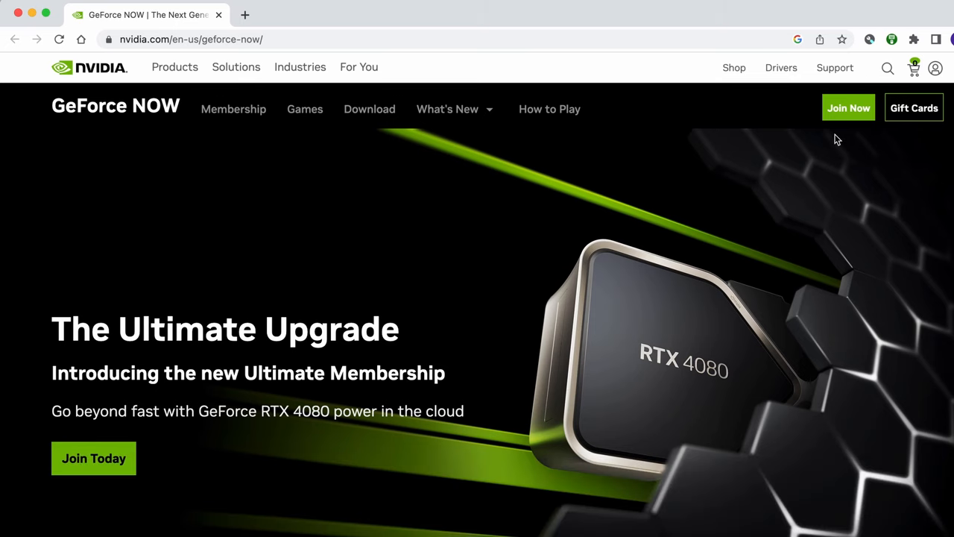
Scroll to GeForce NOW's Choose a Membership Tier section, then go to the Download page.
{"action": "scroll", "scroll_direction": "down", "scroll_amount": 3}
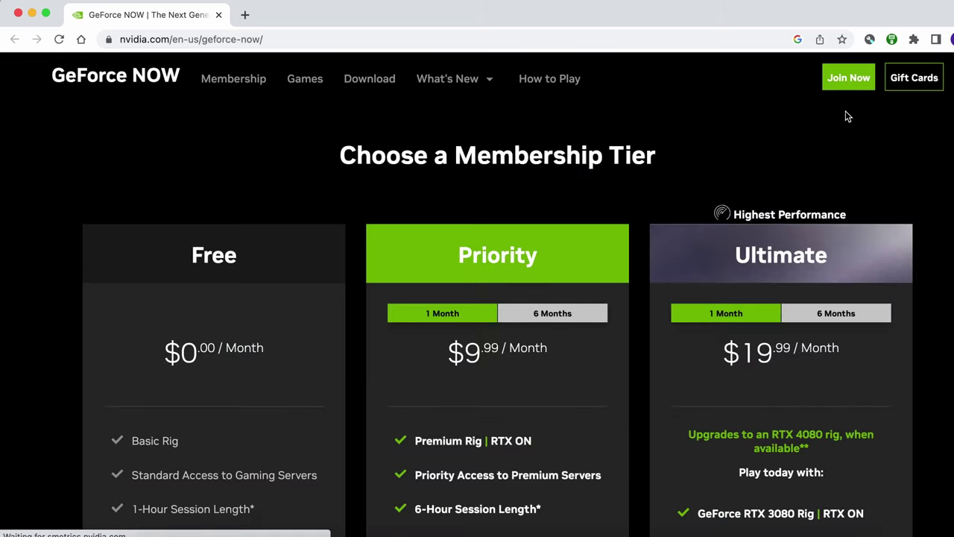
{"action": "scroll", "scroll_direction": "down", "scroll_amount": 3}
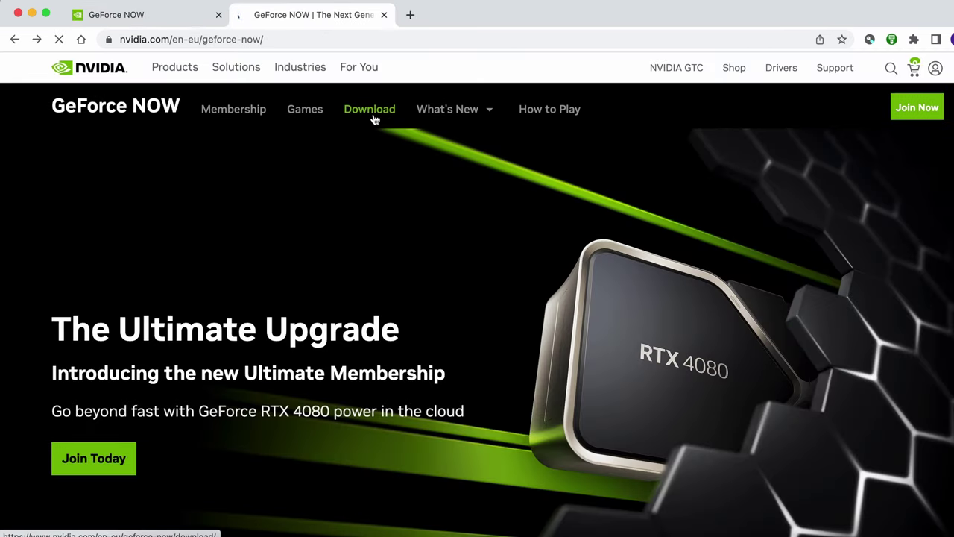
{"action": "left_click", "coordinate": [370, 109]}
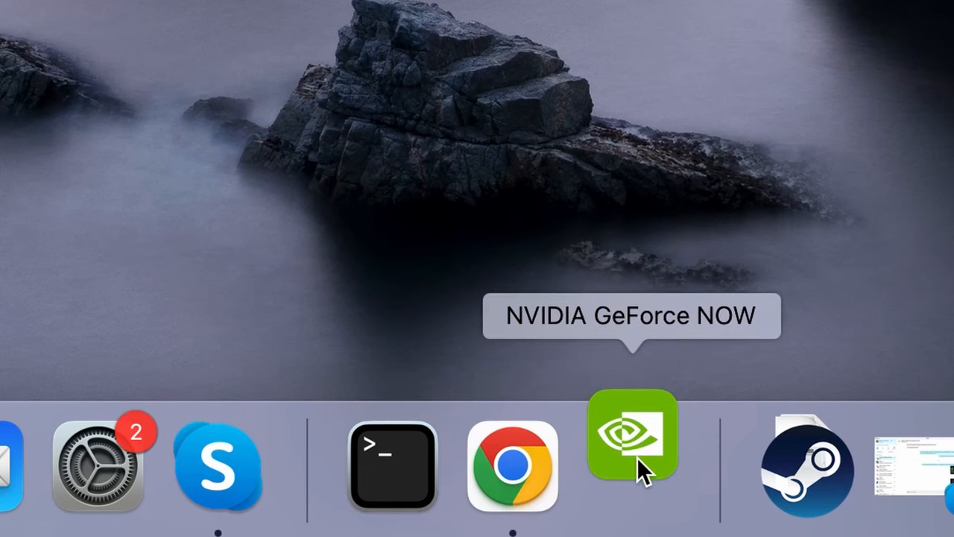
Launch GeForce NOW, search baldur's gate 3, press PLAY and continue past Before you play.
{"action": "left_click", "coordinate": [632, 434]}
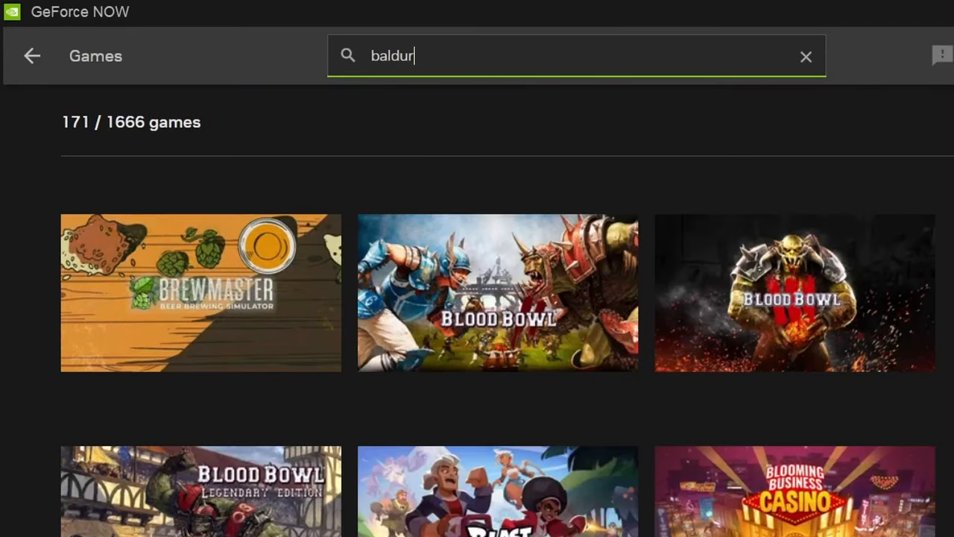
{"action": "type", "text": "'s gate 3"}
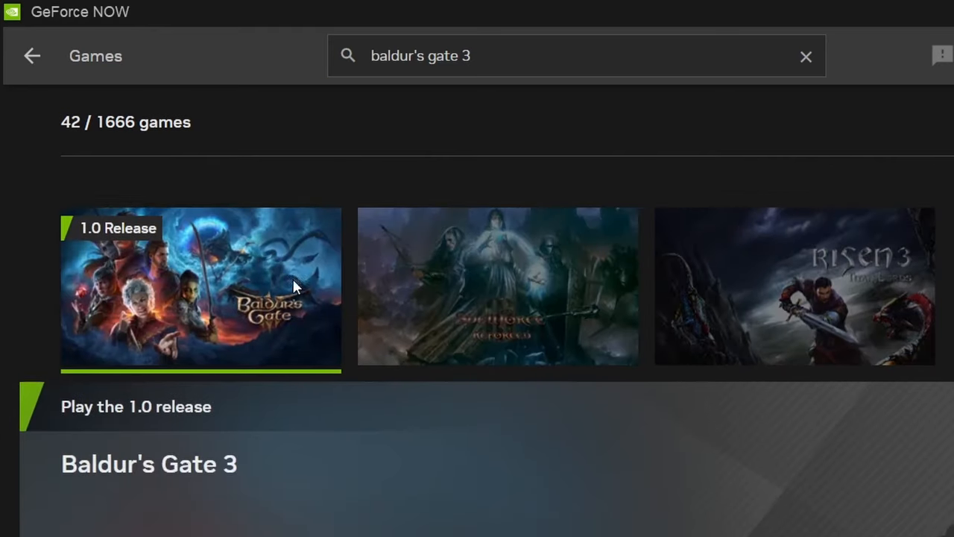
{"action": "scroll", "scroll_direction": "down", "scroll_amount": 3}
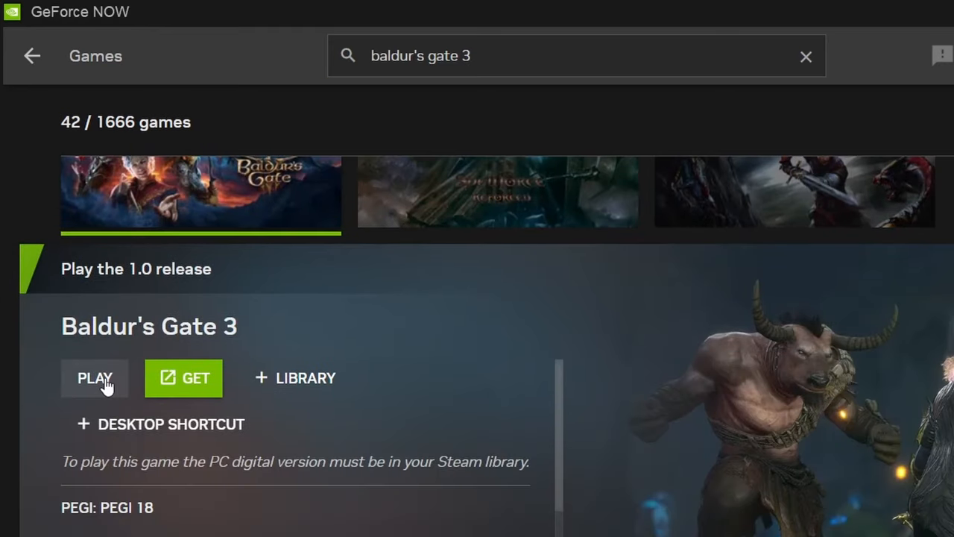
{"action": "left_click", "coordinate": [95, 378]}
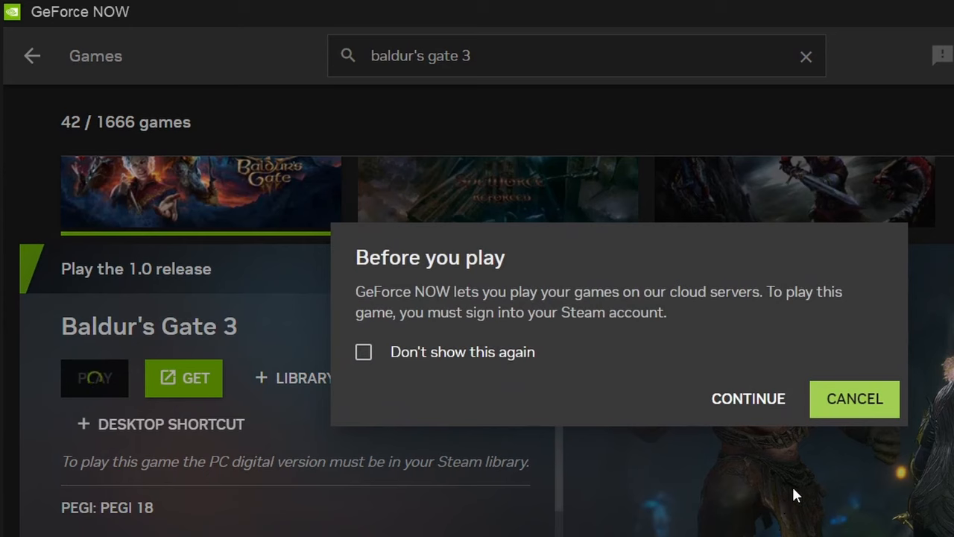
{"action": "left_click", "coordinate": [747, 399]}
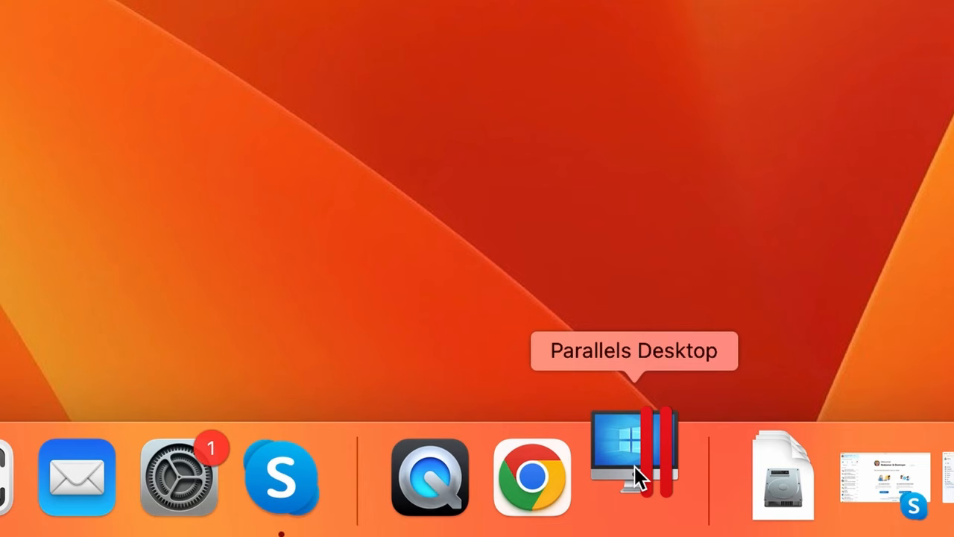
Launch Baldur's Gate 3 from the Windows 11 Start menu and cast Shillelagh on the quarterstaff.
{"action": "left_click", "coordinate": [634, 477]}
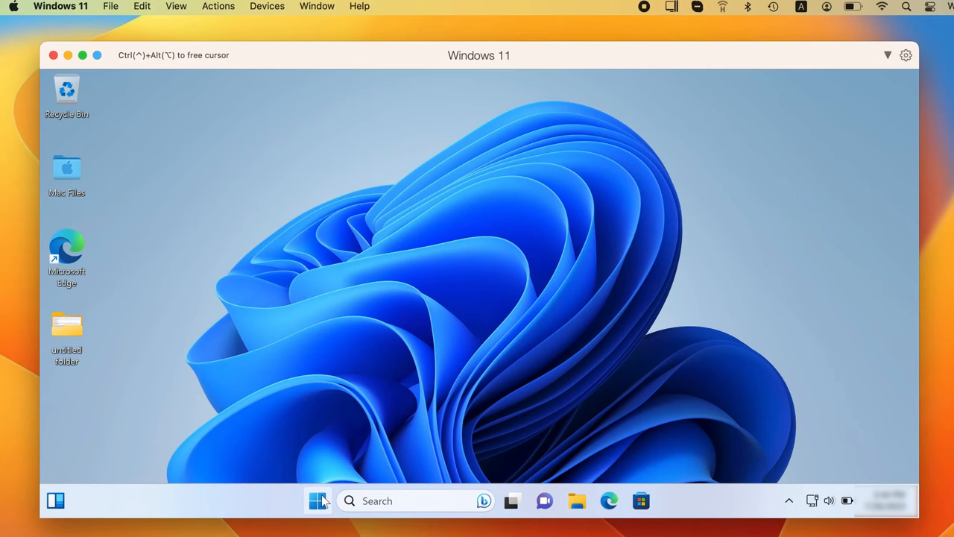
{"action": "left_click", "coordinate": [317, 500]}
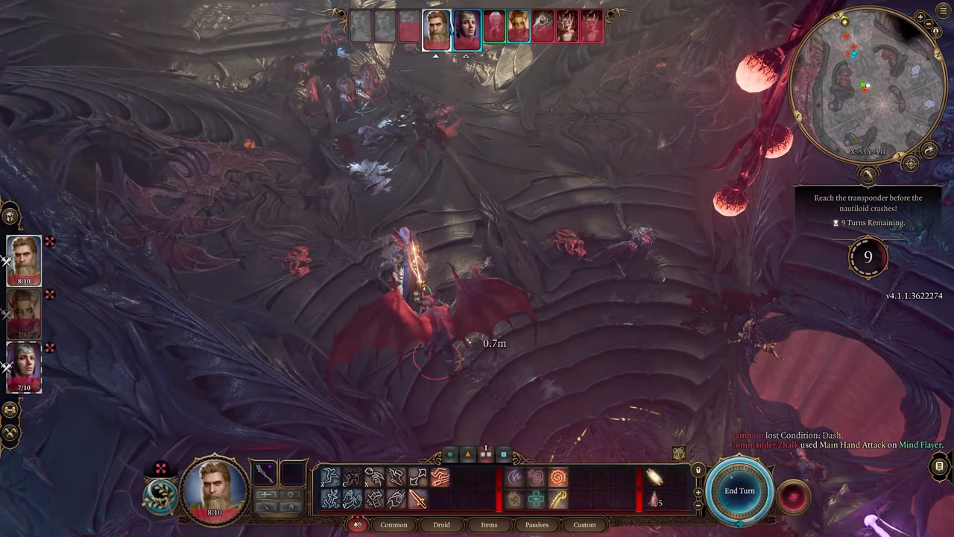
{"action": "mouse_move", "coordinate": [542, 494]}
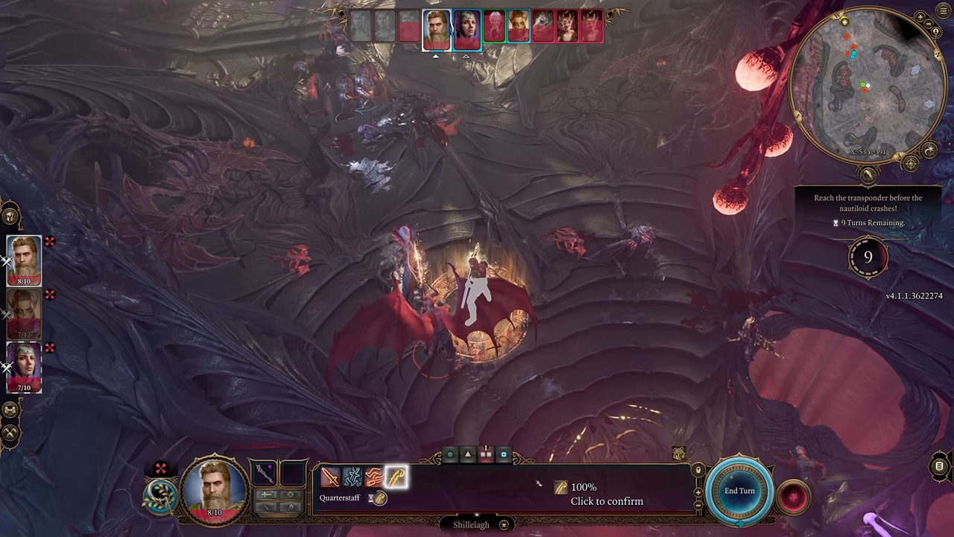
{"action": "mouse_move", "coordinate": [429, 343]}
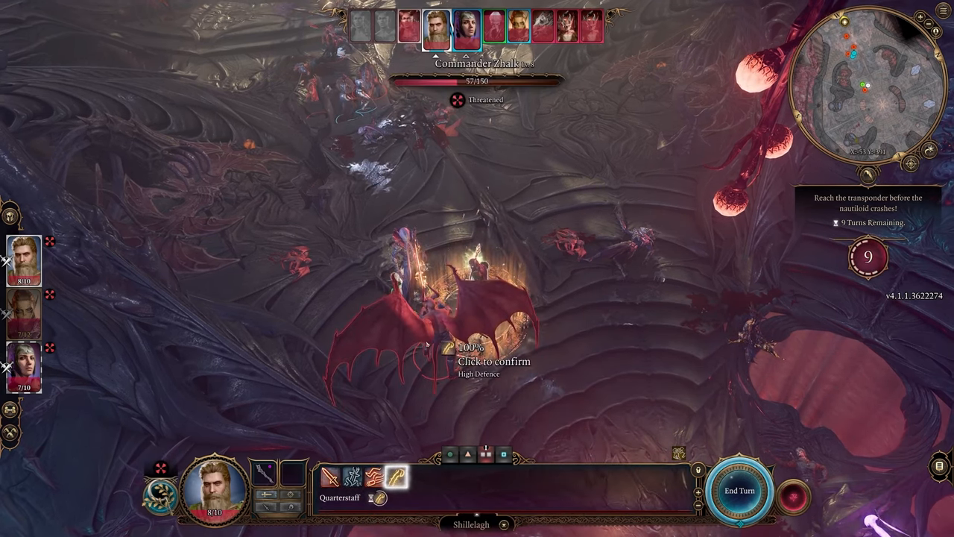
{"action": "left_click", "coordinate": [469, 343]}
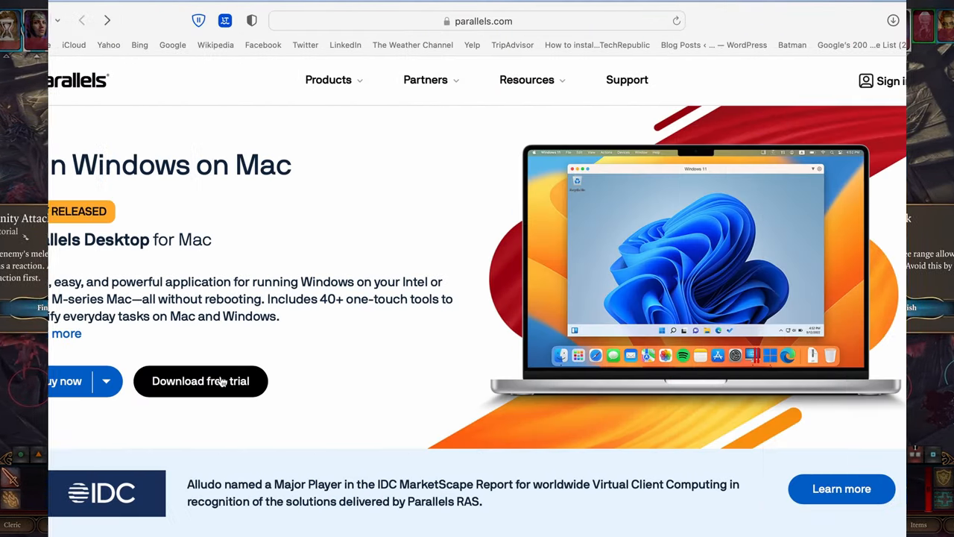
Download the Parallels Desktop free trial and save the .dmg installer to the desktop.
{"action": "left_click", "coordinate": [200, 381]}
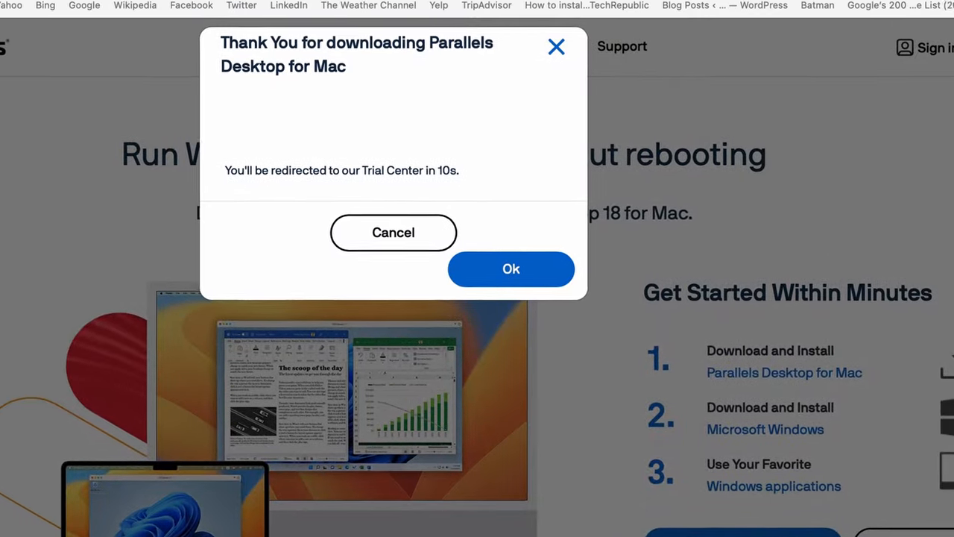
{"action": "left_click", "coordinate": [510, 268]}
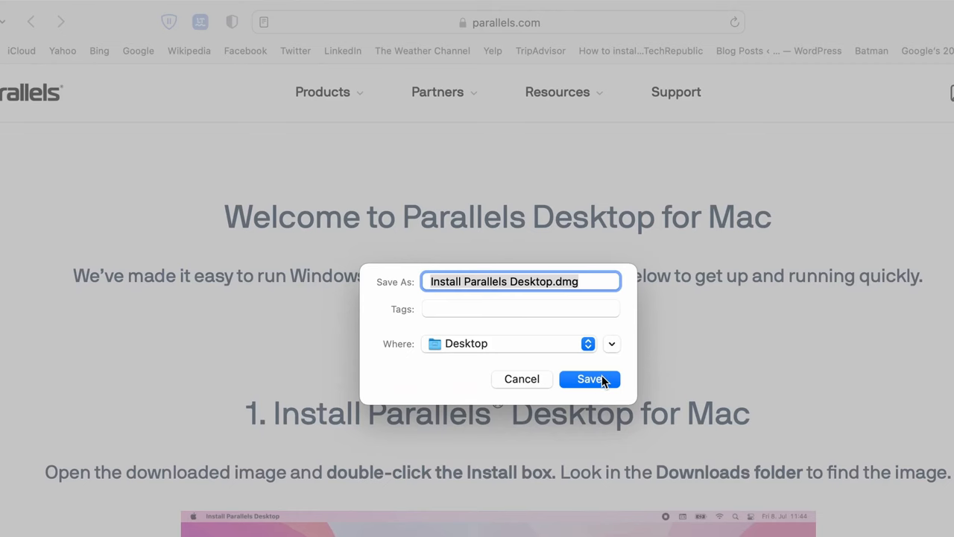
{"action": "left_click", "coordinate": [589, 378]}
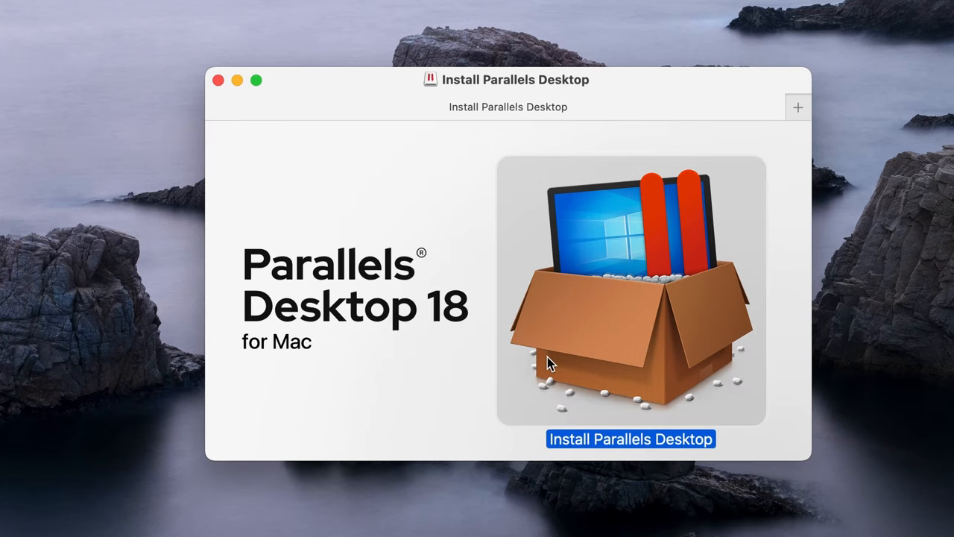
Run Install Parallels Desktop, start the Windows 11 installation, and sign in to Parallels.
{"action": "left_click", "coordinate": [631, 439]}
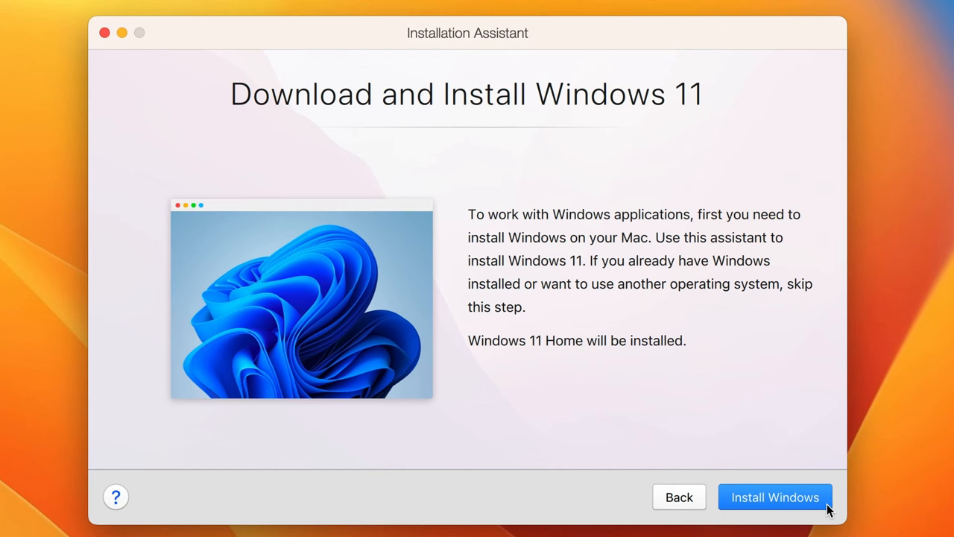
{"action": "left_click", "coordinate": [775, 497]}
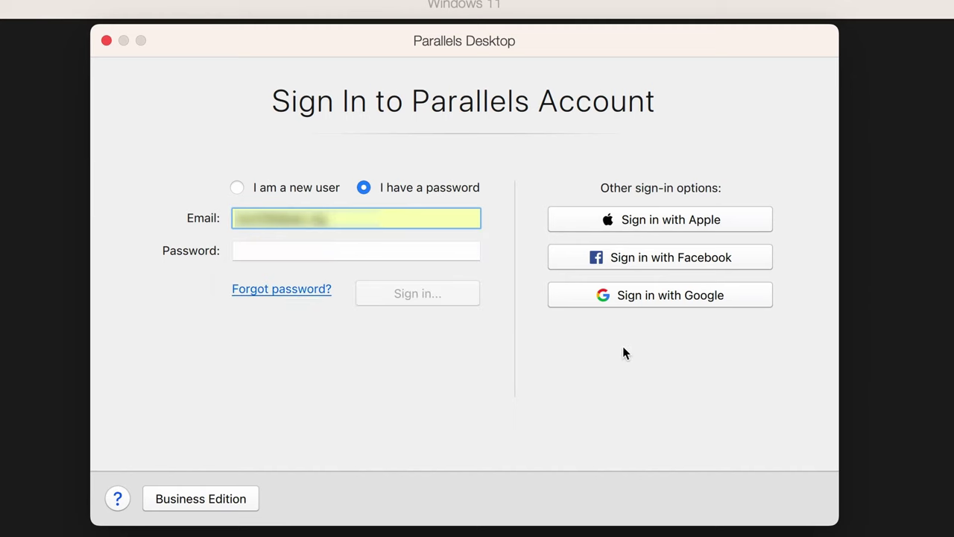
{"action": "left_click", "coordinate": [659, 294]}
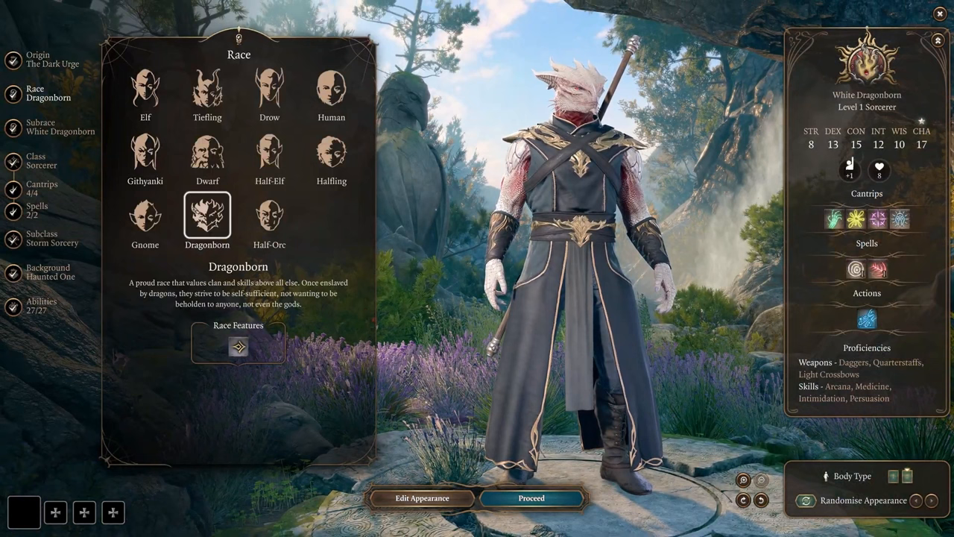
Preview Half-Orc, Dragonborn and Elf races, then settle on Human for the Sorcerer.
{"action": "left_click", "coordinate": [270, 217]}
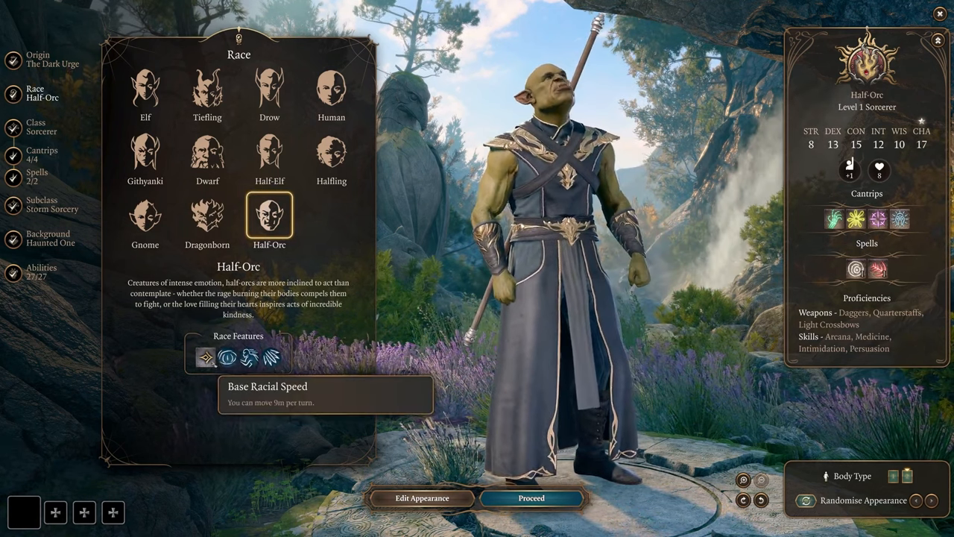
{"action": "mouse_move", "coordinate": [227, 357]}
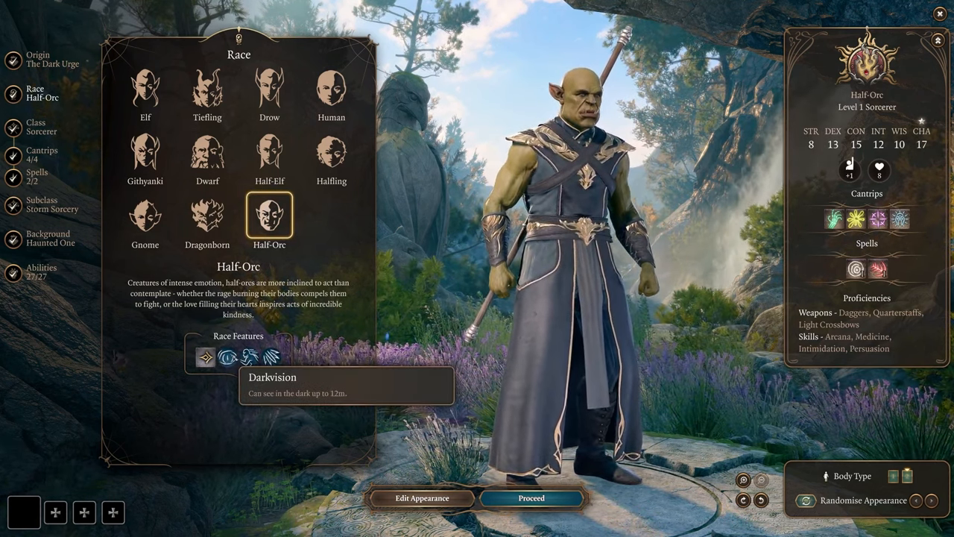
{"action": "left_click", "coordinate": [207, 217]}
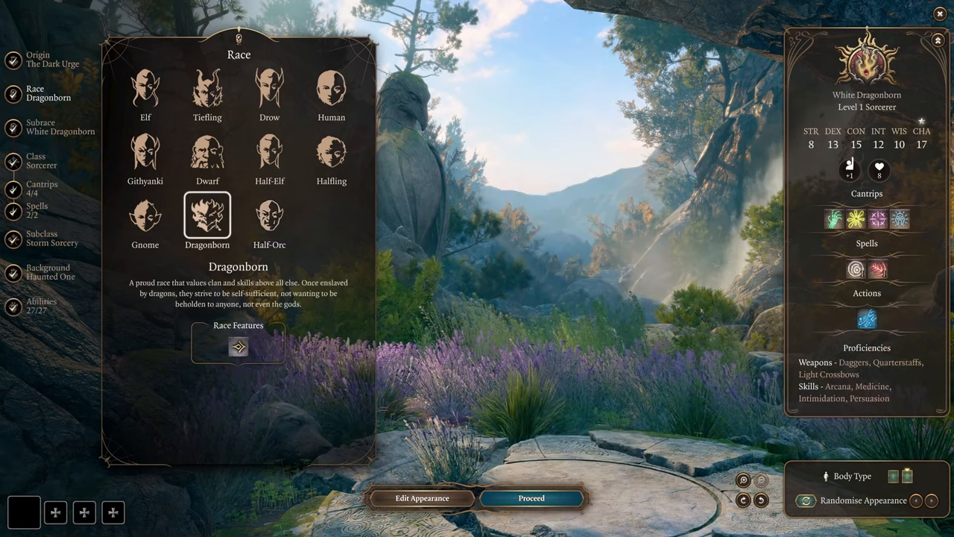
{"action": "left_click", "coordinate": [145, 217]}
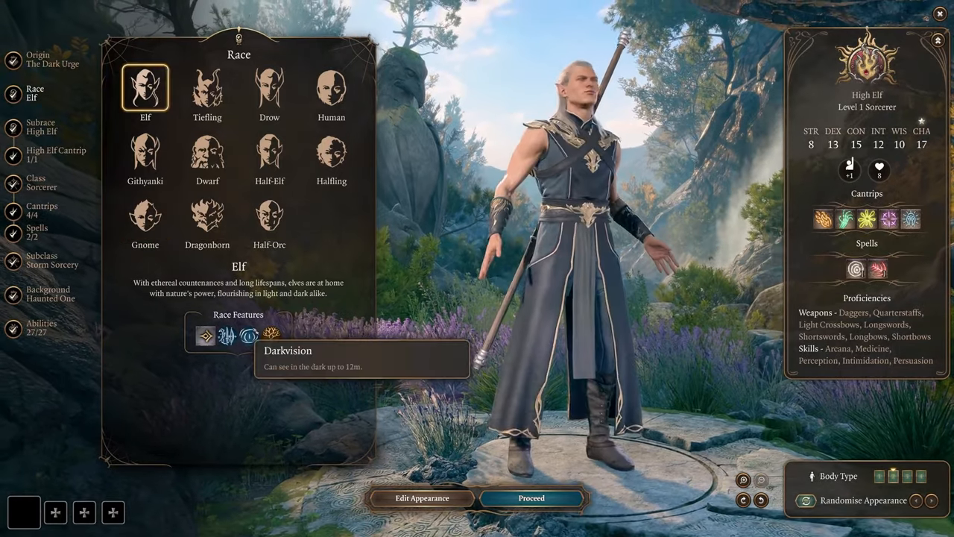
{"action": "left_click", "coordinate": [331, 91]}
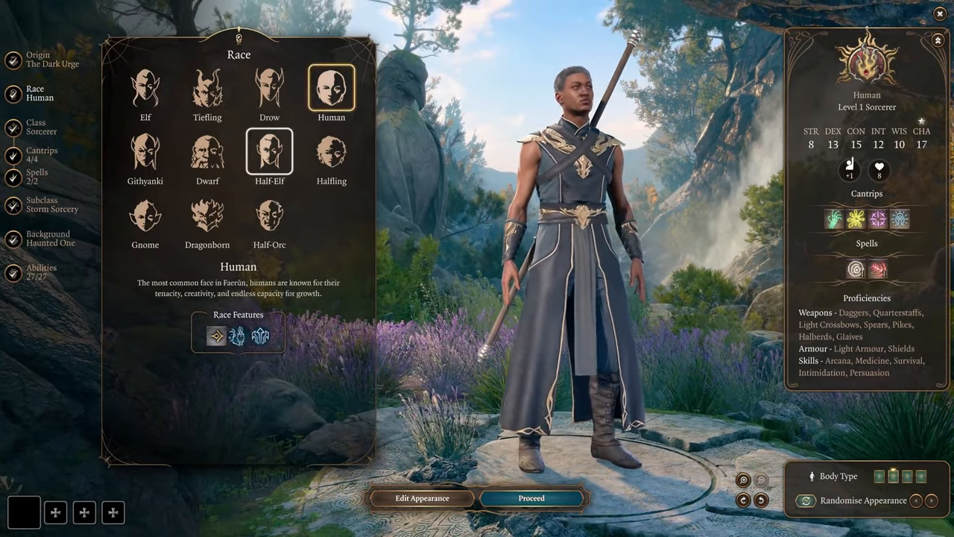
{"action": "left_click", "coordinate": [269, 216]}
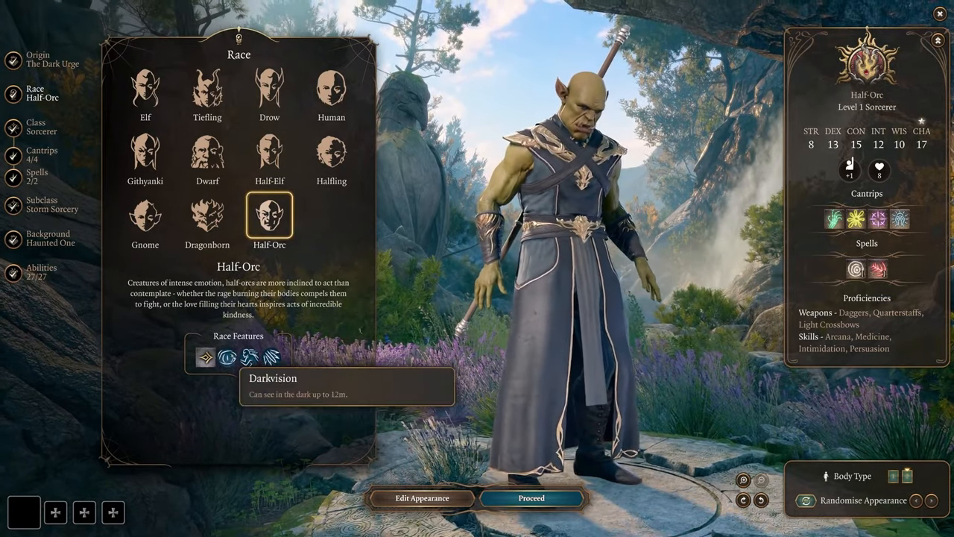
{"action": "left_click", "coordinate": [331, 92]}
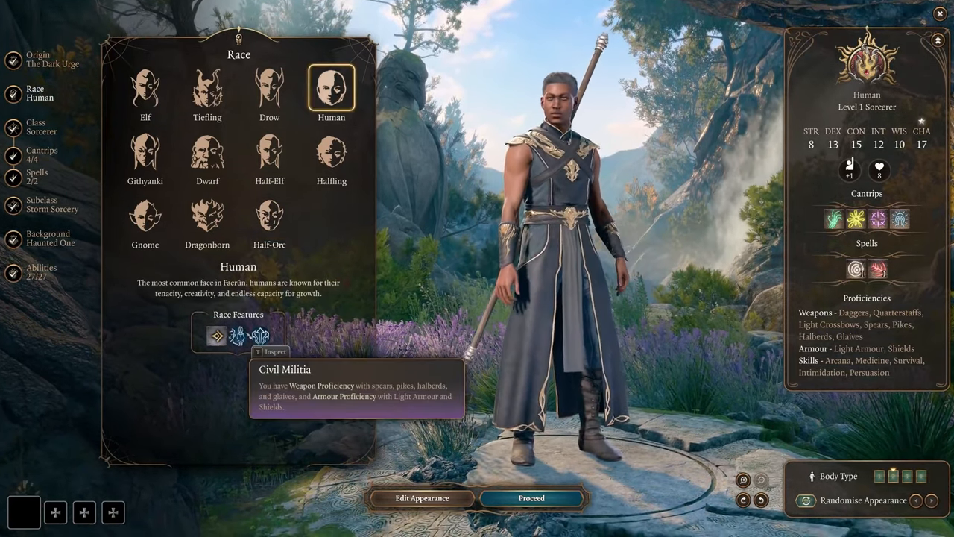
{"action": "mouse_move", "coordinate": [260, 333]}
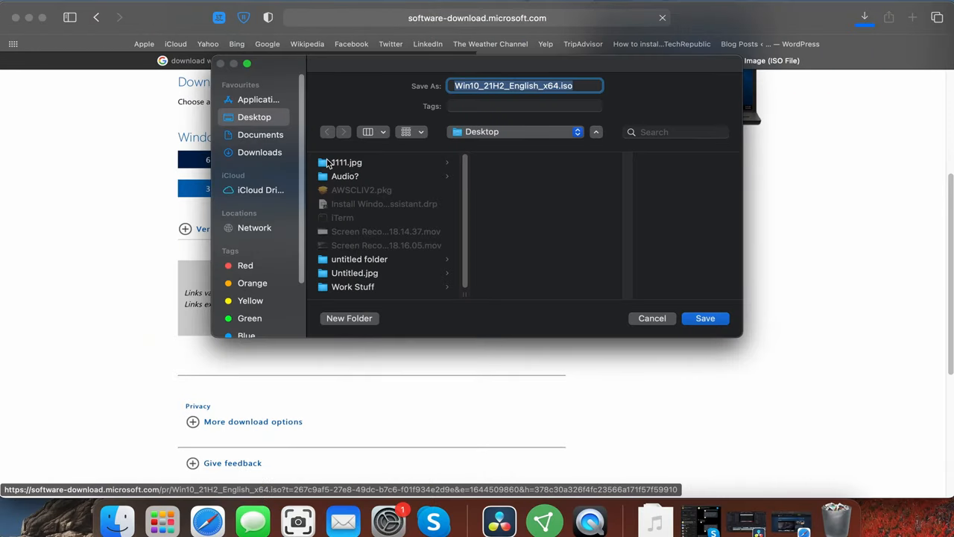
{"action": "mouse_move", "coordinate": [639, 243]}
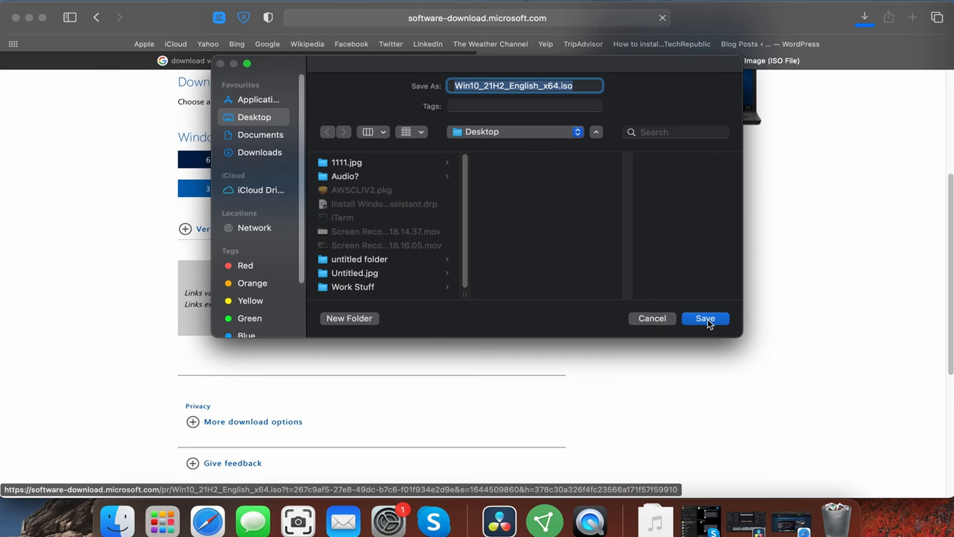
Save the Windows 10 ISO, choose it in Boot Camp, and split 162GB Windows / 88GB macOS.
{"action": "left_click", "coordinate": [705, 318]}
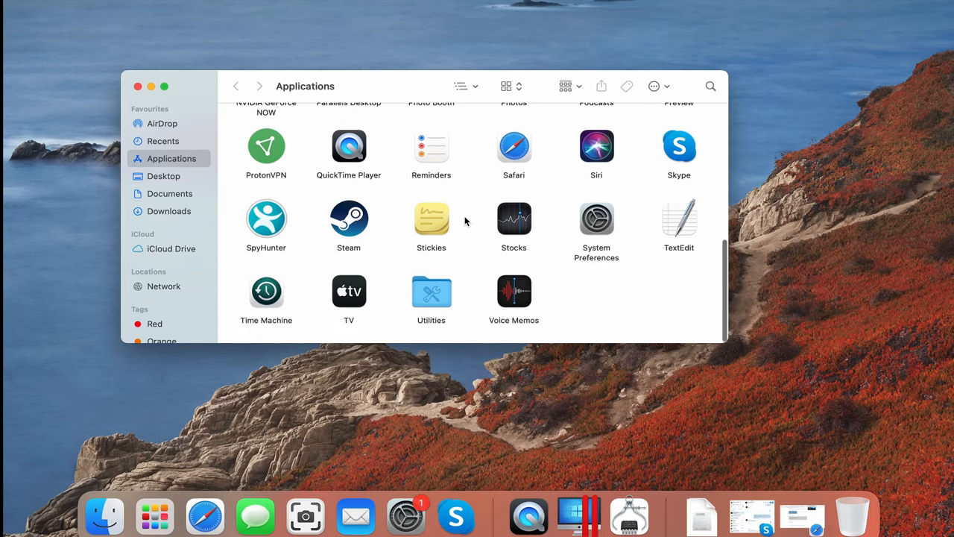
{"action": "double_click", "coordinate": [431, 290]}
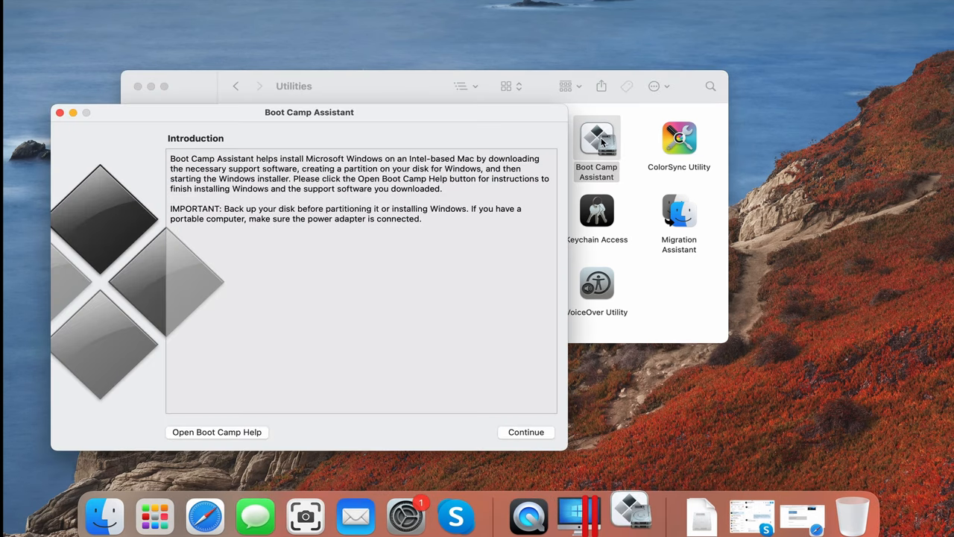
{"action": "left_click", "coordinate": [526, 432]}
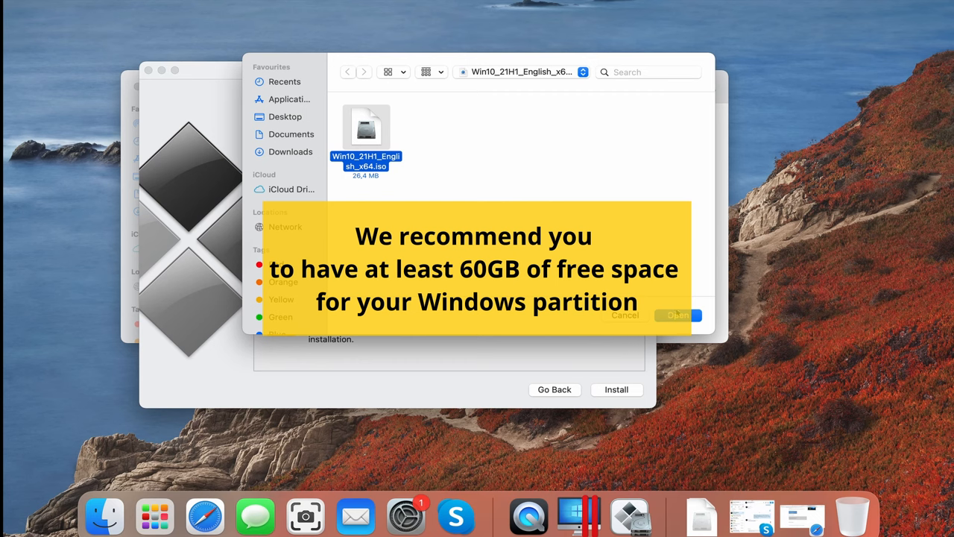
{"action": "left_click", "coordinate": [677, 315]}
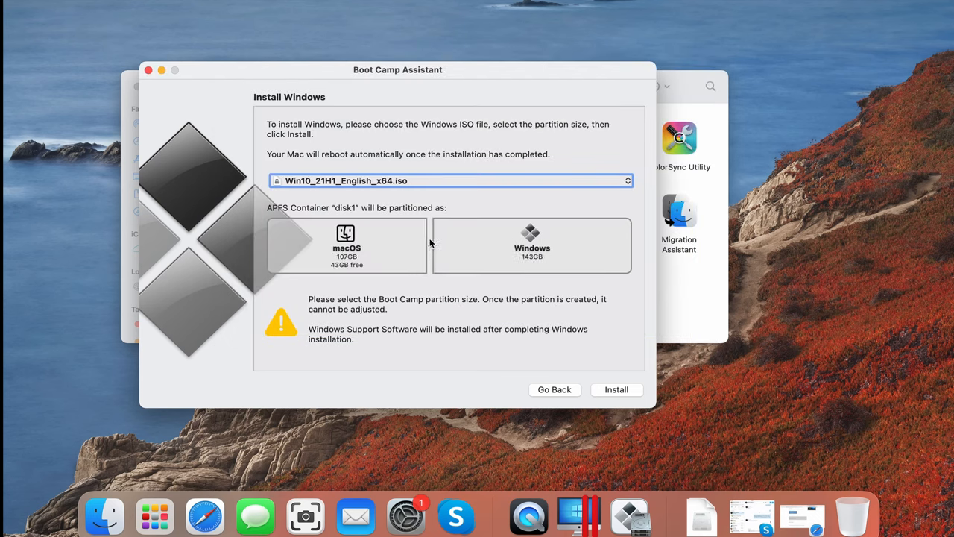
{"action": "left_click_drag", "start_coordinate": [429, 246], "coordinate": [414, 247]}
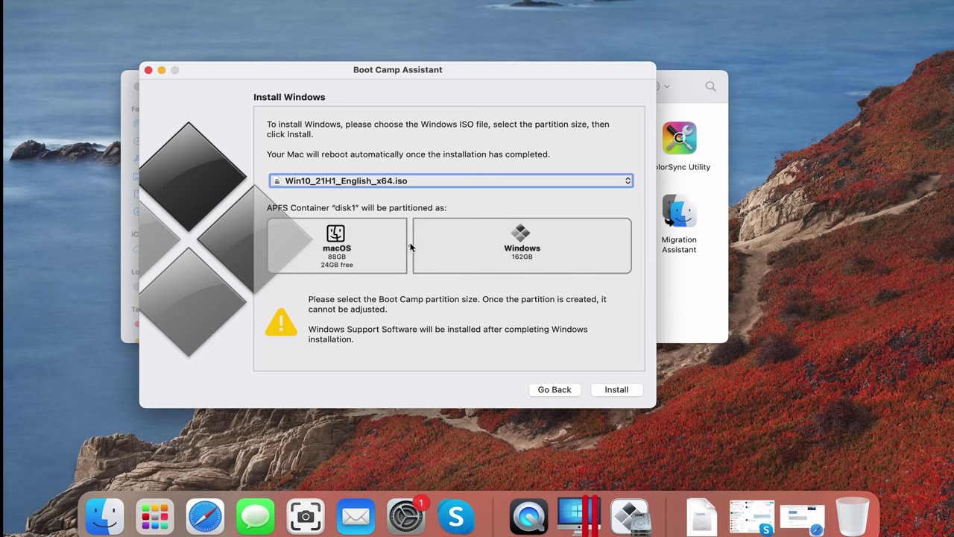
{"action": "left_click", "coordinate": [616, 389]}
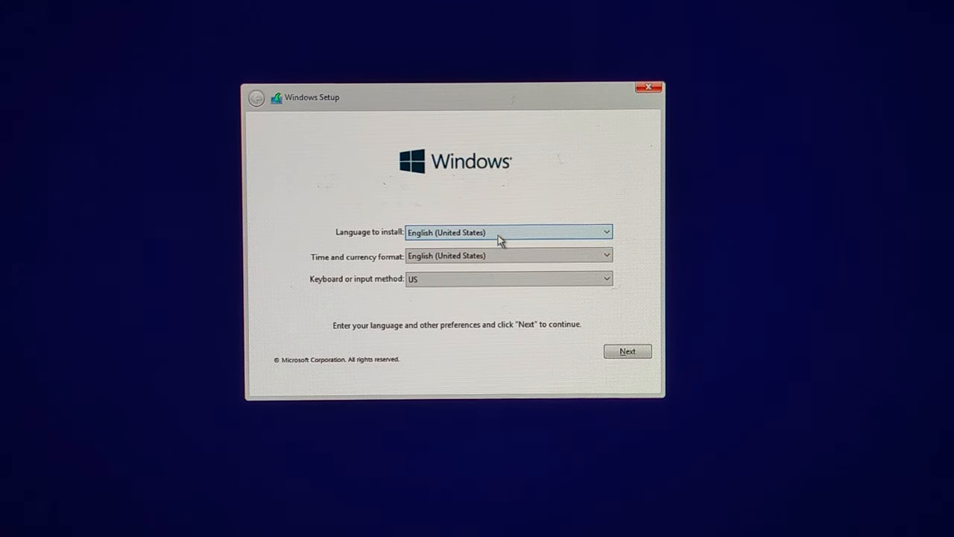
Keep English (United States) language and US keyboard, and continue to product key activation.
{"action": "left_click", "coordinate": [627, 351]}
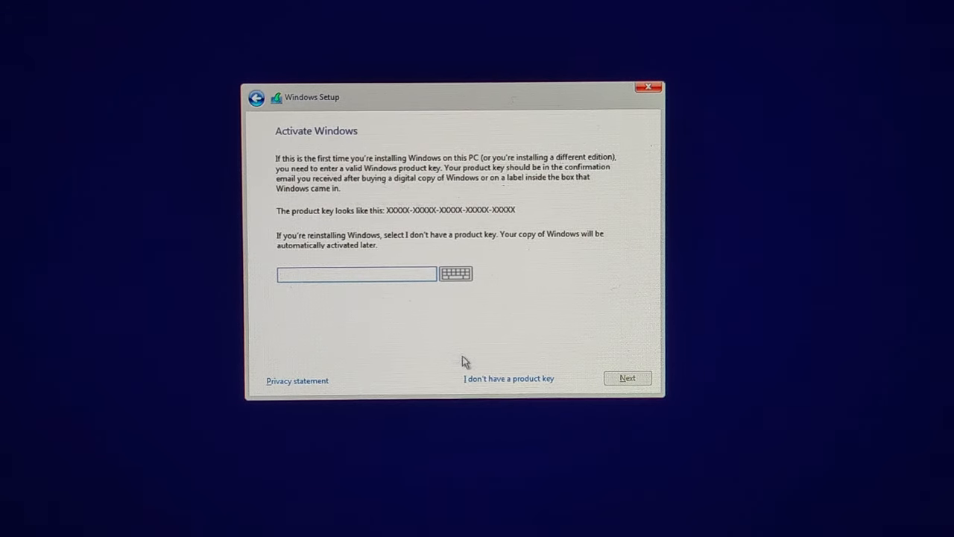